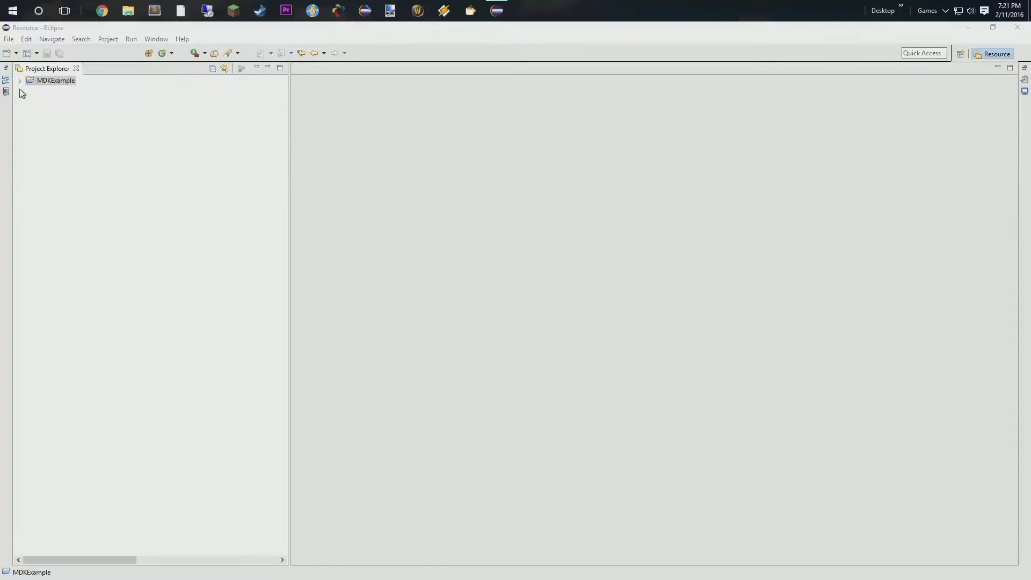
Expand MDKExample down to com.nealegaming.mod, revealing Main.java and NGGlobal.java, and select that package
{"action": "left_click", "coordinate": [19, 80]}
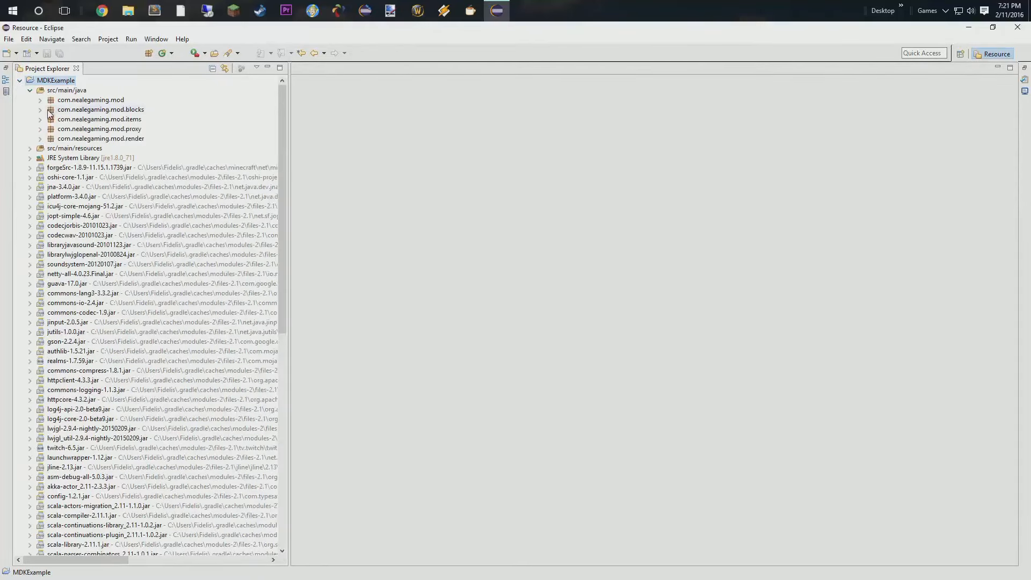
{"action": "left_click", "coordinate": [40, 100]}
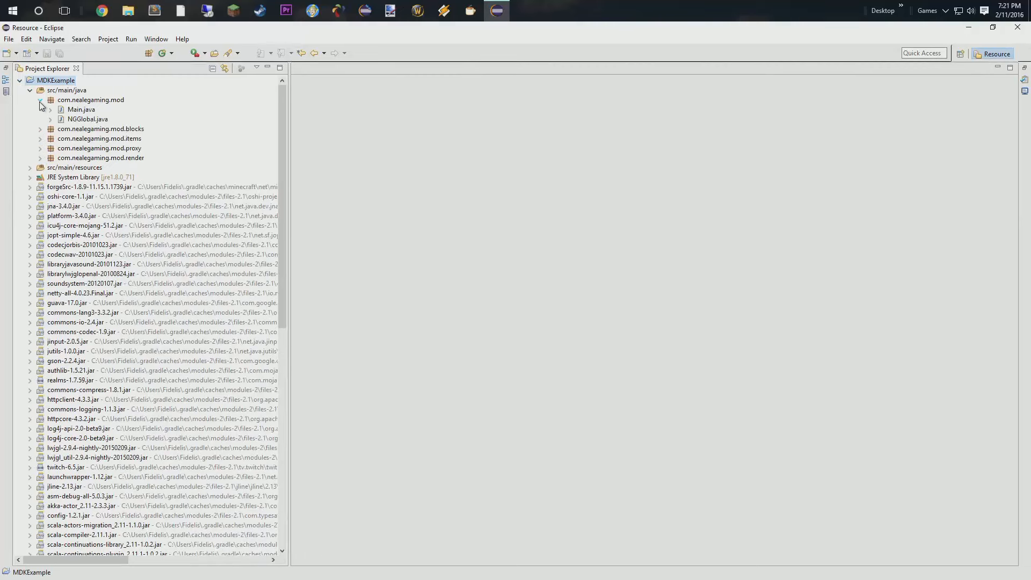
{"action": "left_click", "coordinate": [39, 100]}
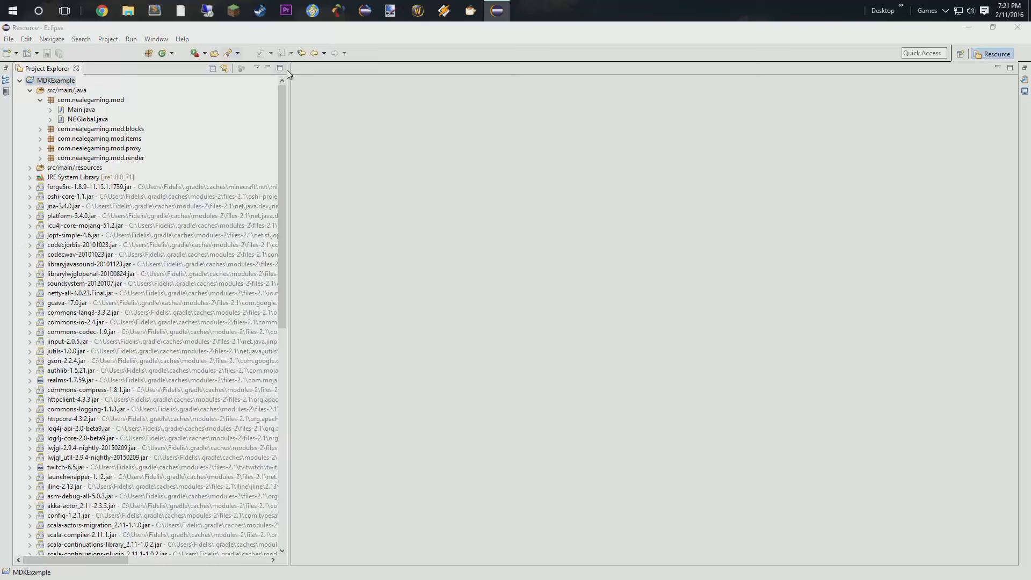
Create a new Java class named NGCreativeTab in com.nealegaming.mod
{"action": "left_click", "coordinate": [90, 99]}
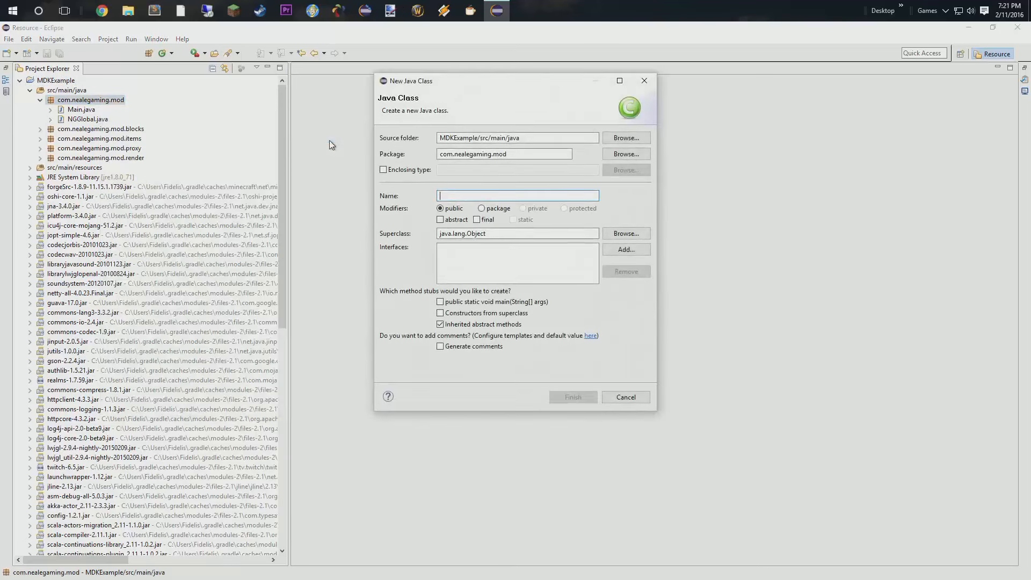
{"action": "type", "text": "NGCre"}
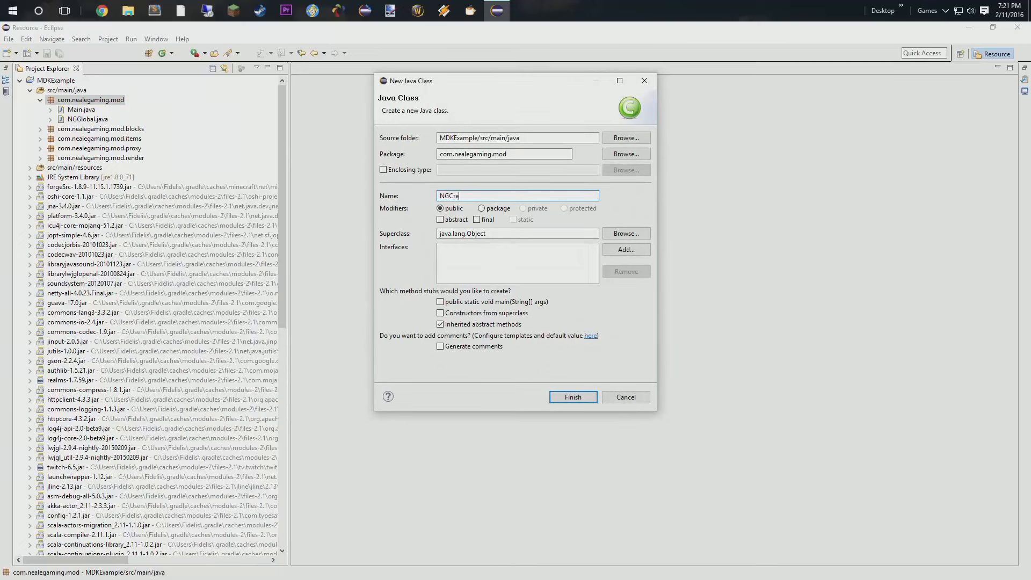
{"action": "type", "text": "ative"}
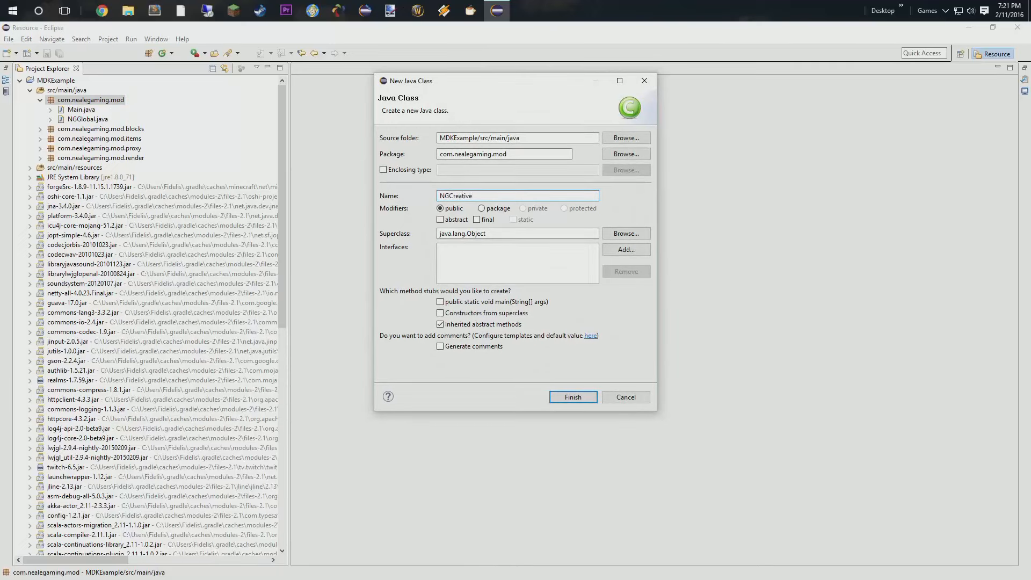
{"action": "type", "text": "Tab"}
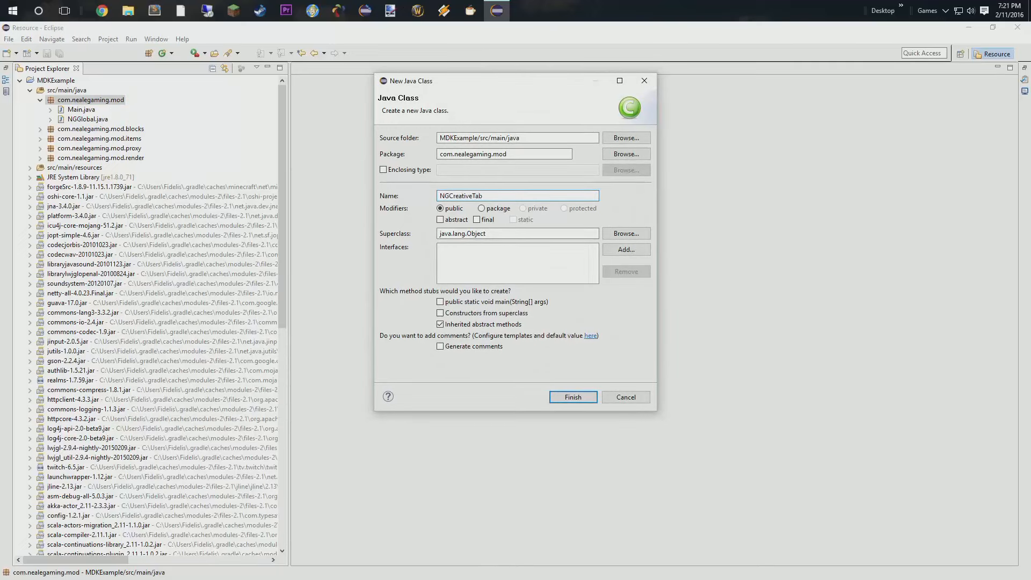
{"action": "left_click", "coordinate": [571, 396]}
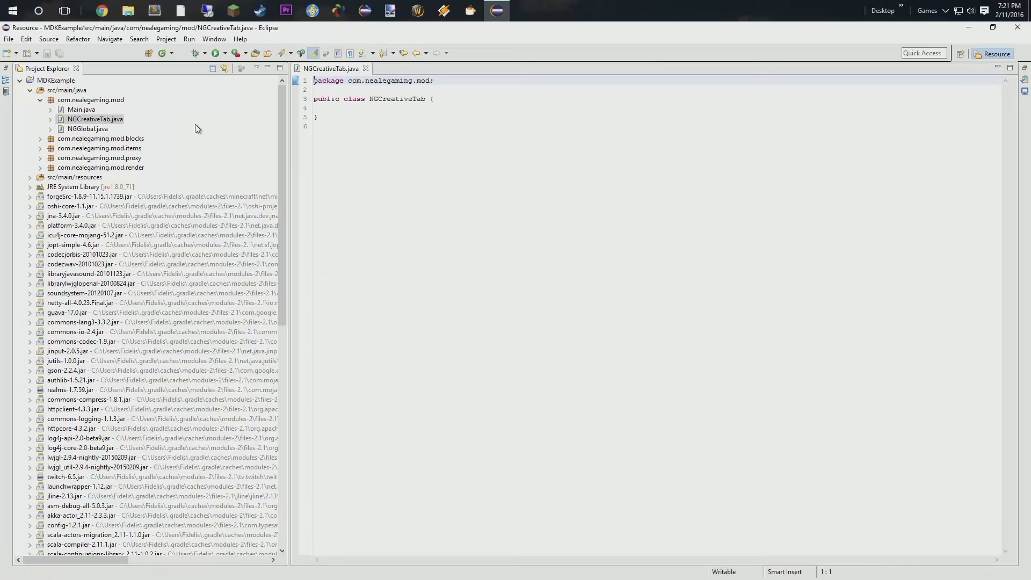
{"action": "mouse_move", "coordinate": [193, 133]}
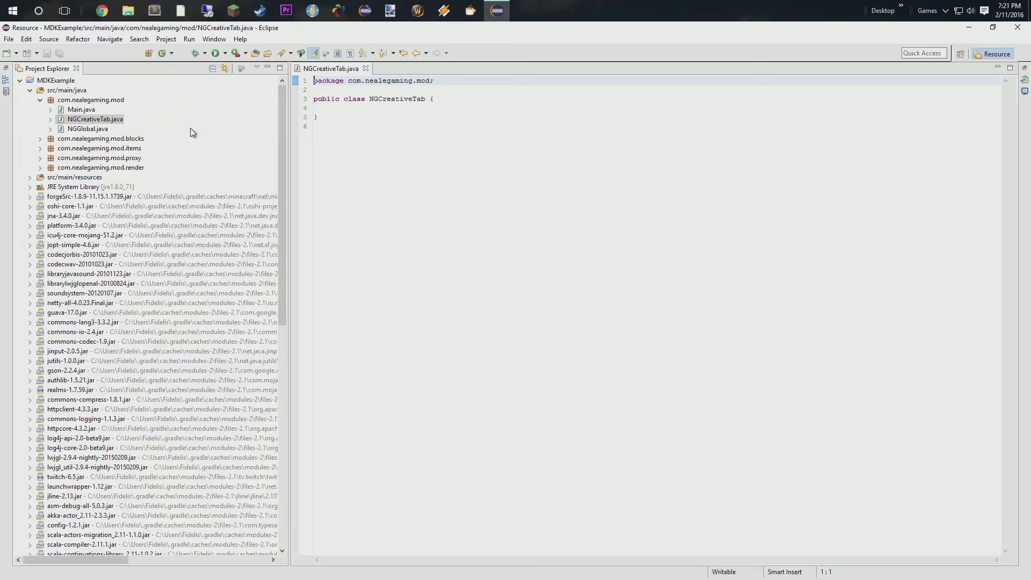
{"action": "mouse_move", "coordinate": [114, 115]}
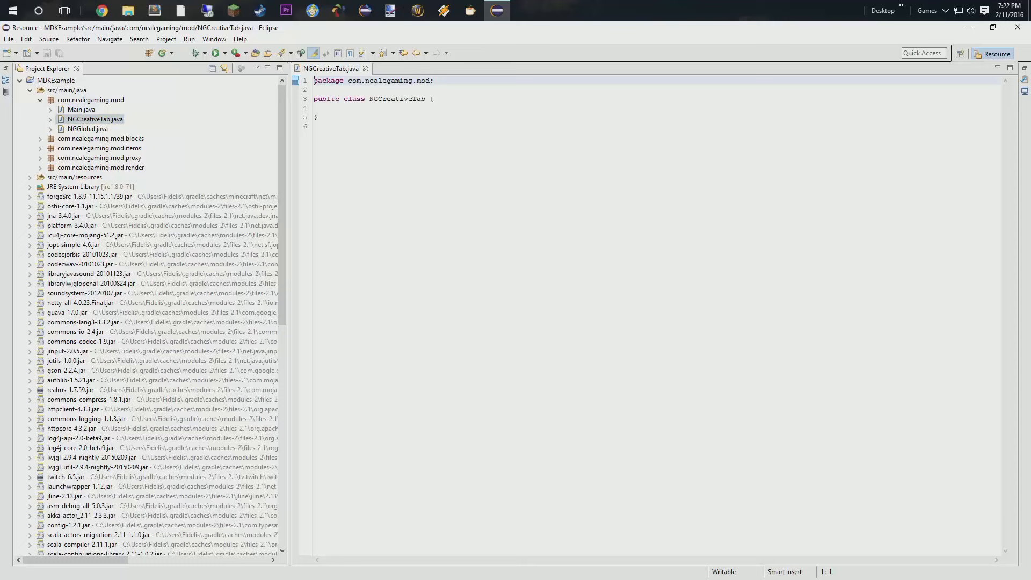
Make NGCreativeTab extend CreativeTabs with a quick-fix String constructor passing string to super
{"action": "type", "text": "extends Creativ"}
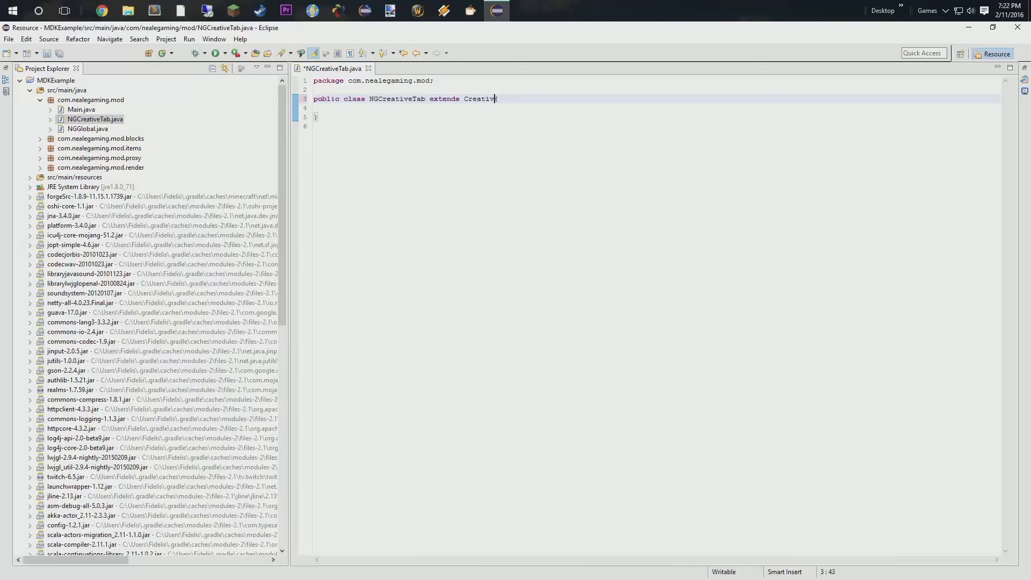
{"action": "type", "text": "eTabs"}
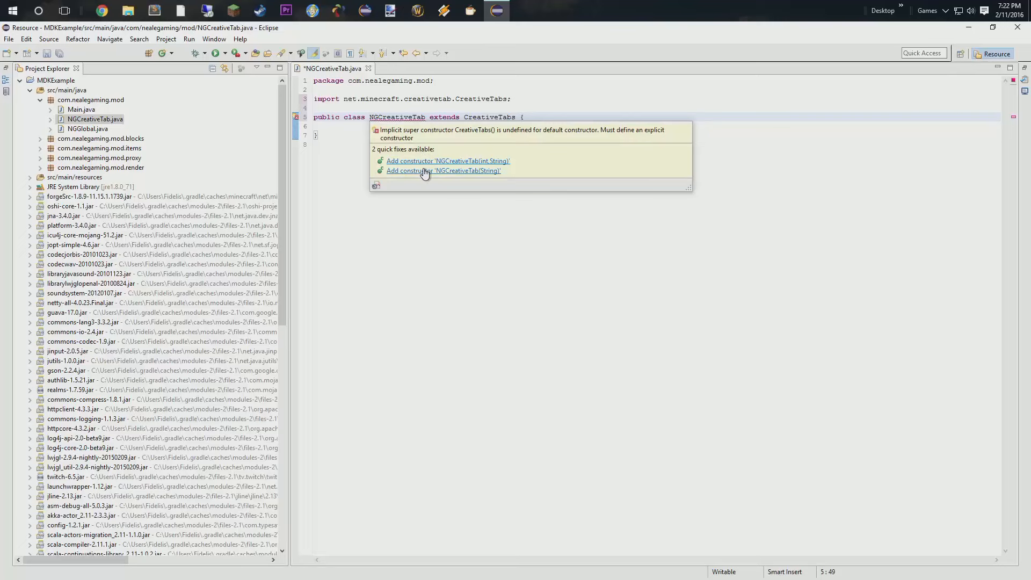
{"action": "left_click", "coordinate": [444, 171]}
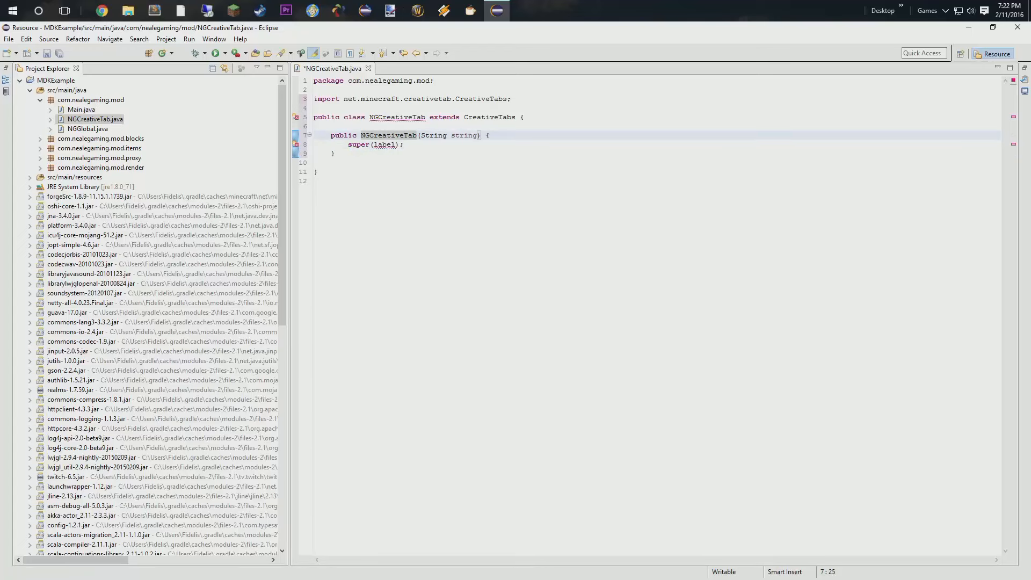
{"action": "double_click", "coordinate": [384, 144]}
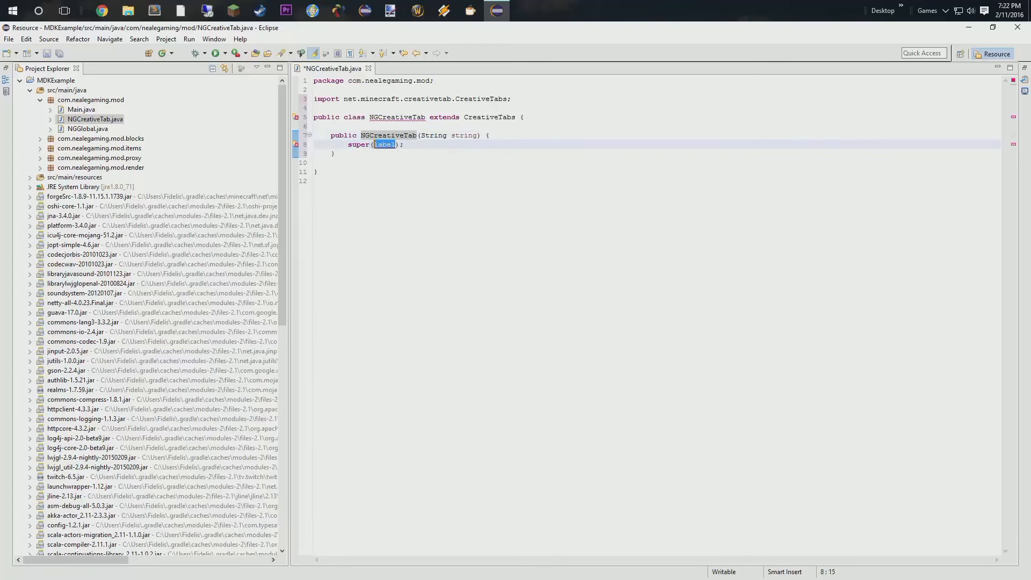
{"action": "type", "text": "STRING"}
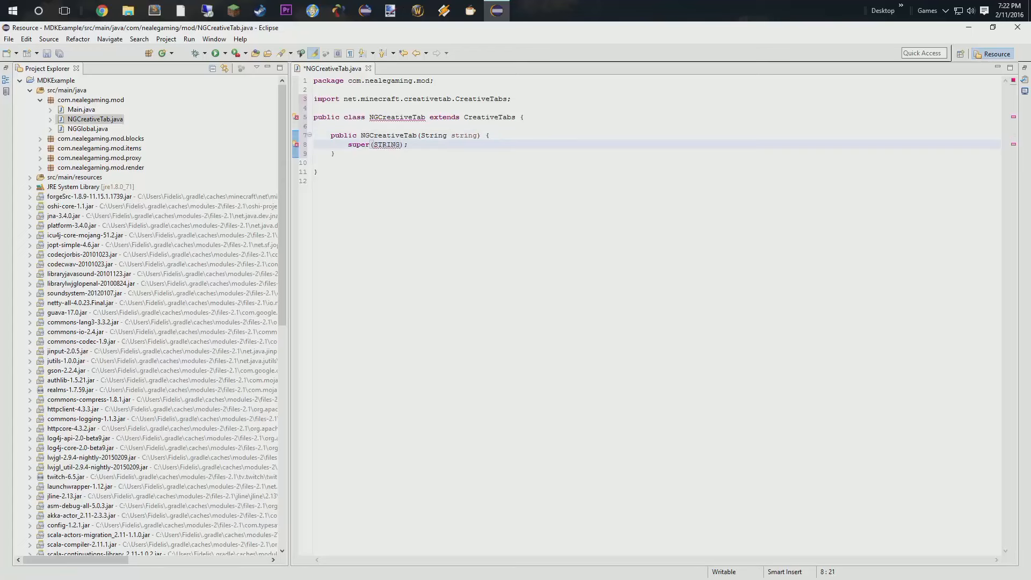
{"action": "type", "text": "string"}
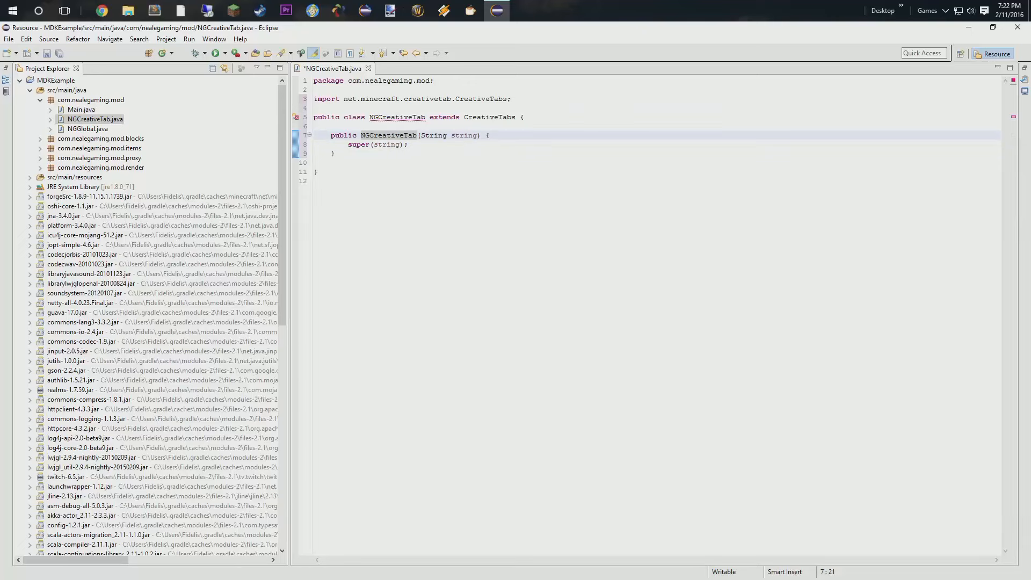
Add a public Item getTabIconItem() method returning NGItems.vanadiumIngot
{"action": "key", "text": "enter"}
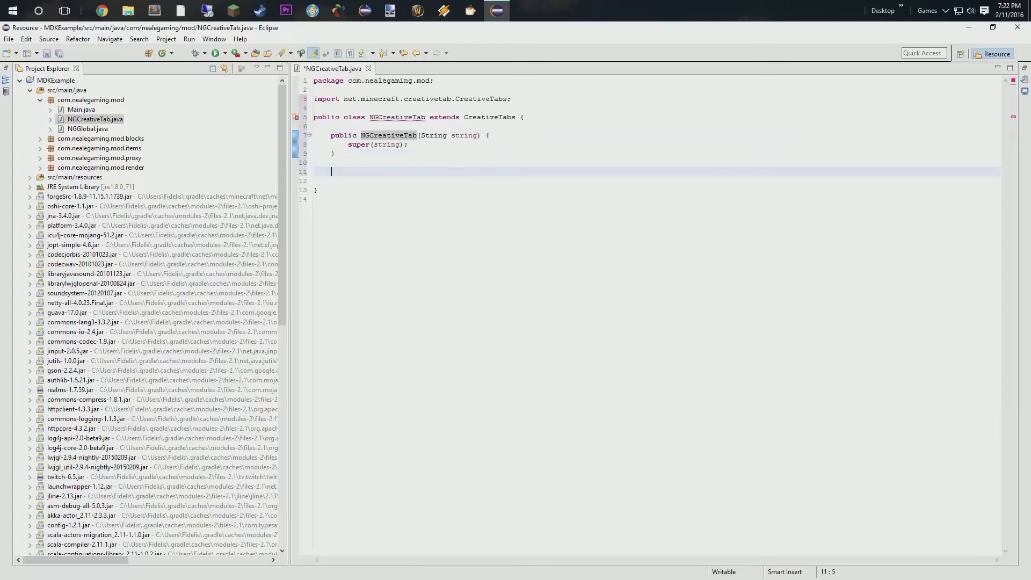
{"action": "type", "text": "Publi"}
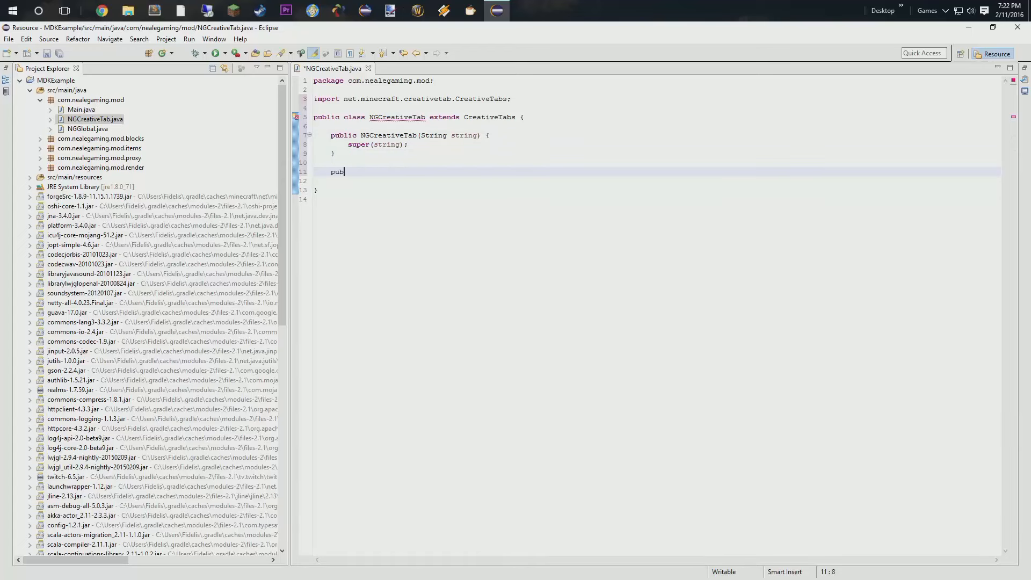
{"action": "type", "text": "lic"}
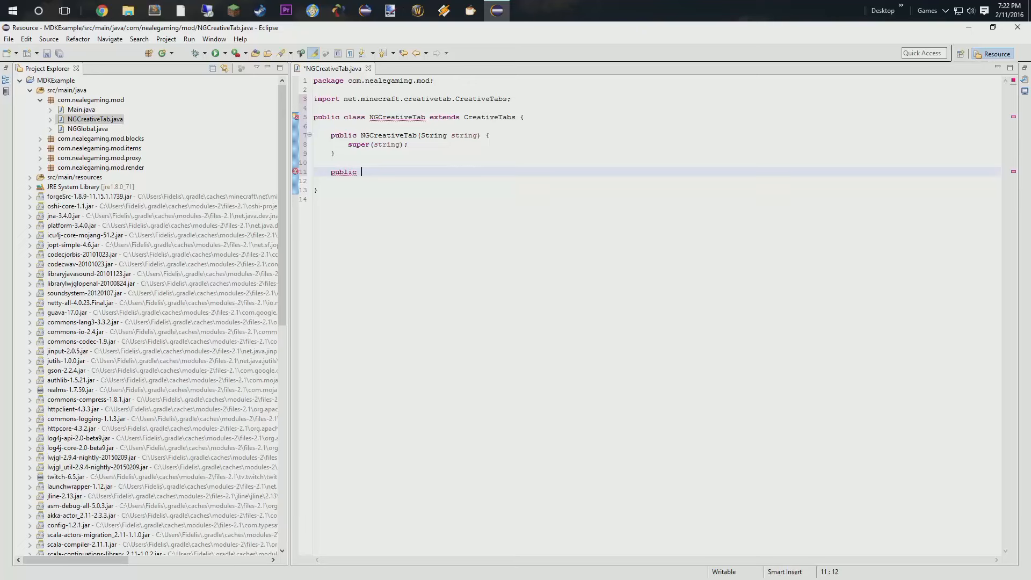
{"action": "type", "text": "Item"}
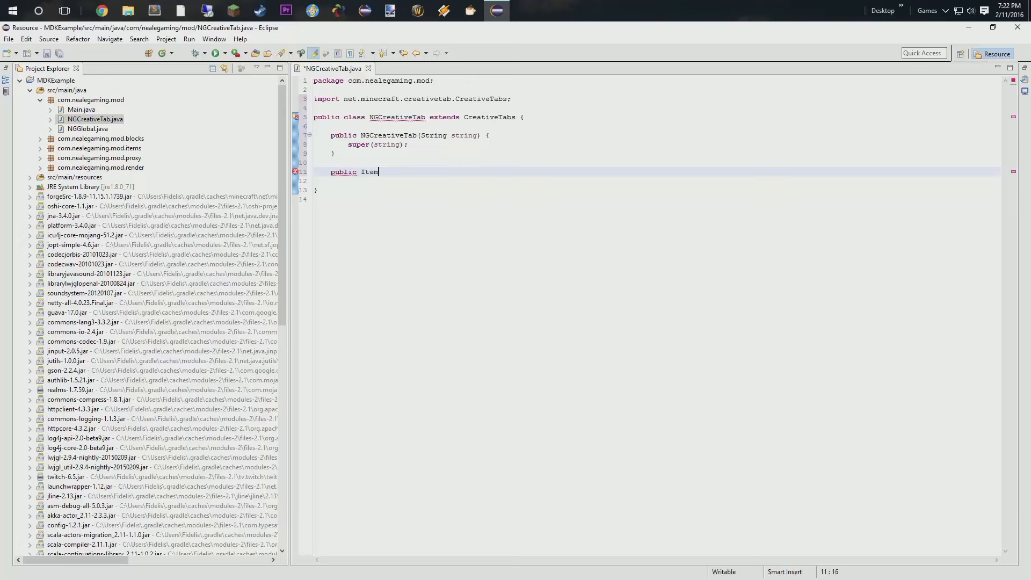
{"action": "type", "text": "ge"}
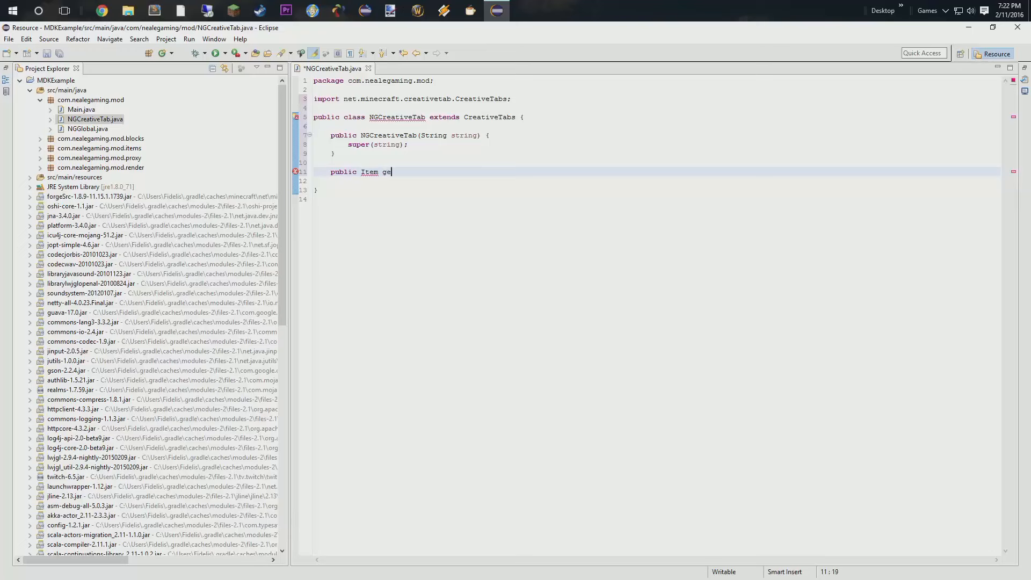
{"action": "type", "text": "Tab"}
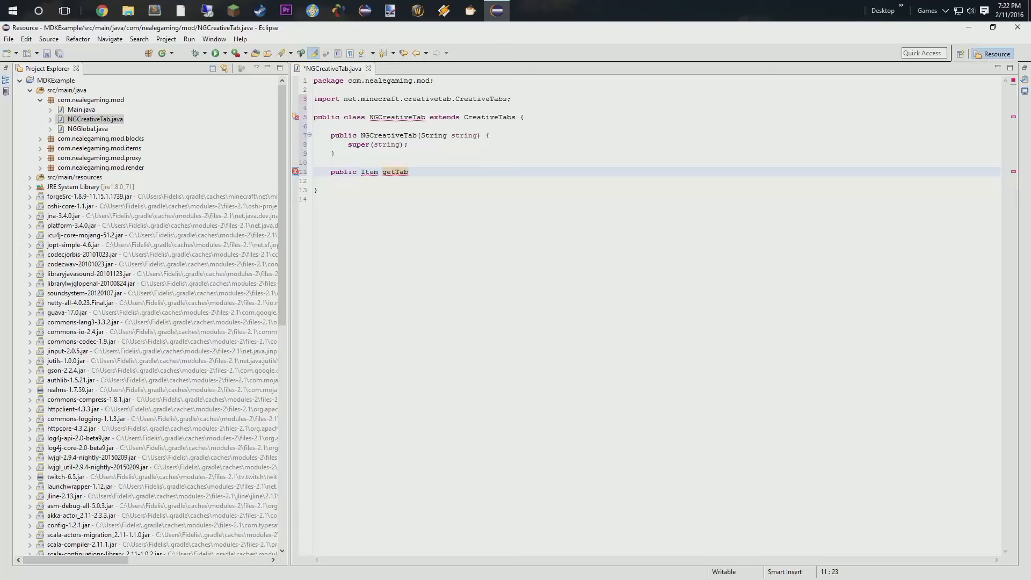
{"action": "type", "text": "IconItem"}
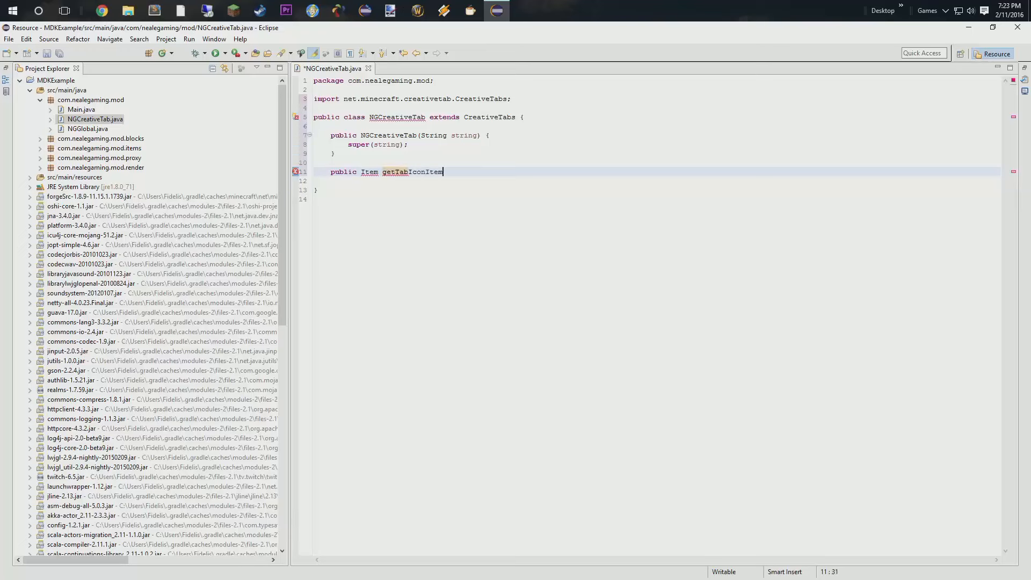
{"action": "type", "text": "() {"}
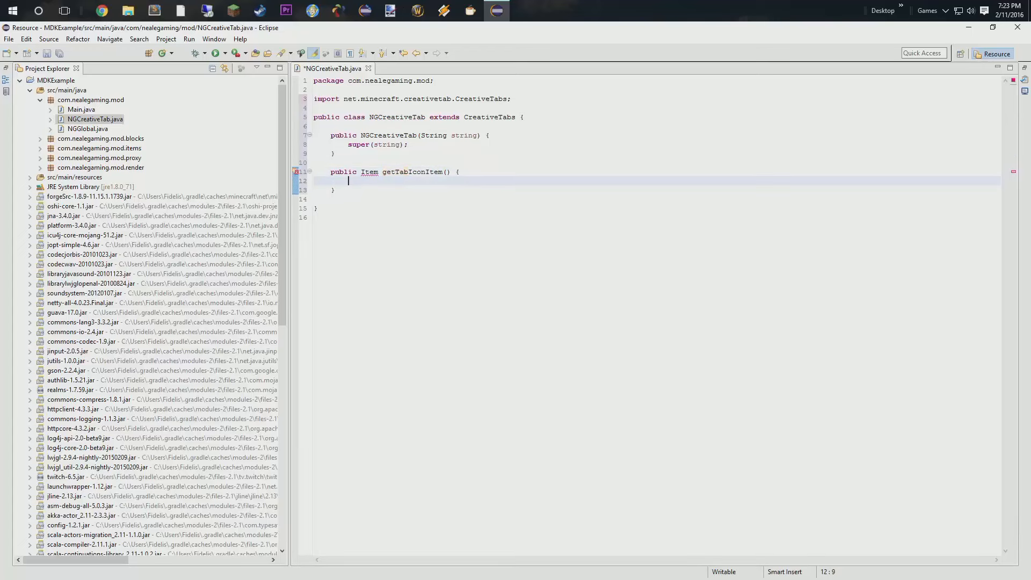
{"action": "type", "text": "er"}
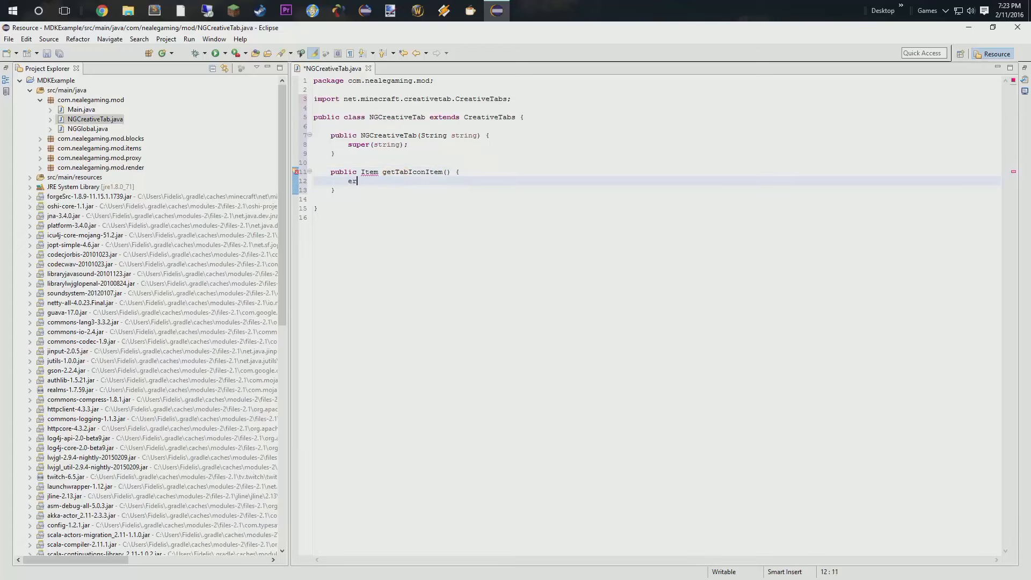
{"action": "key", "text": "Backspace"}
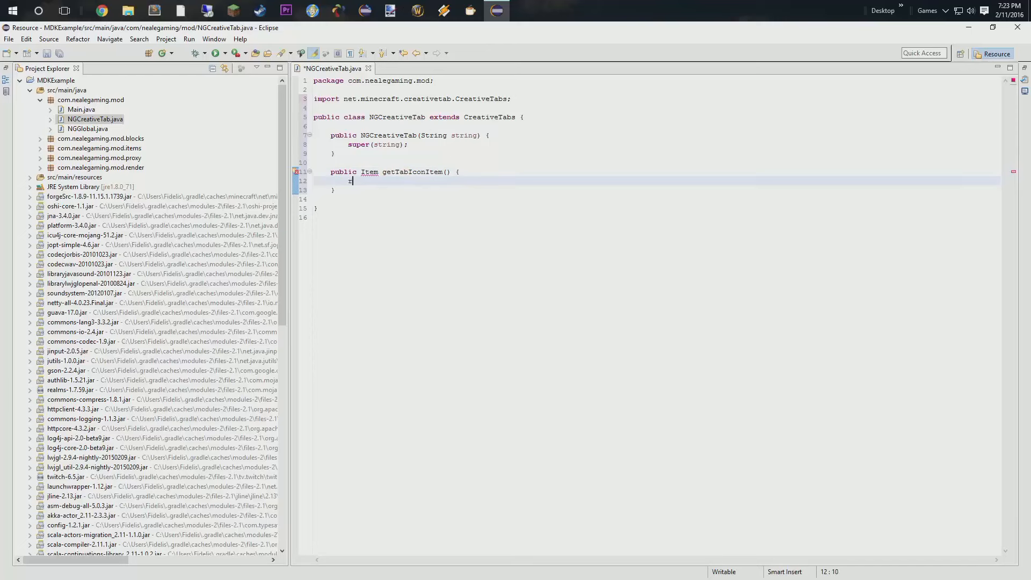
{"action": "type", "text": "return N"}
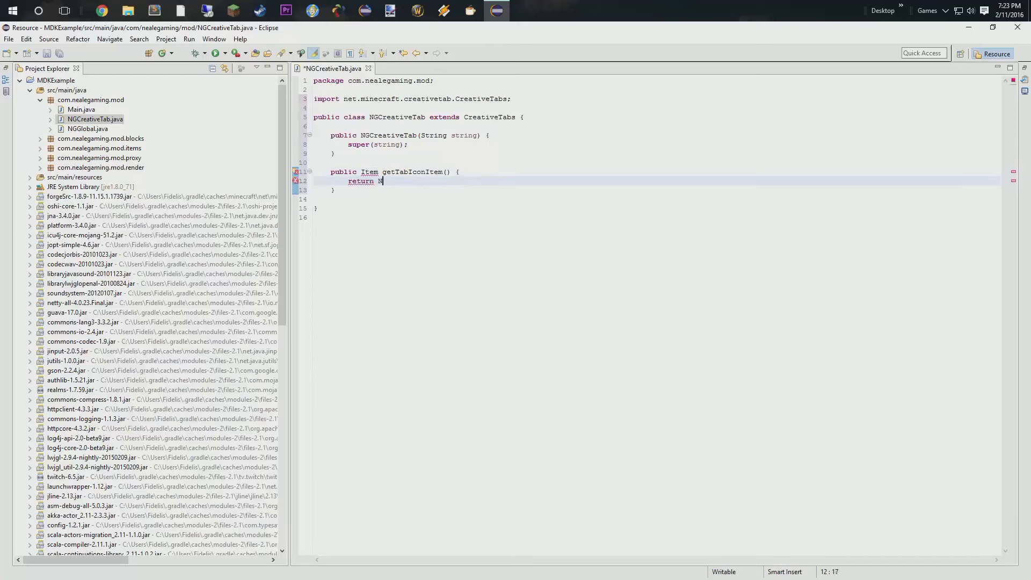
{"action": "type", "text": "NGItems.copperIngot"}
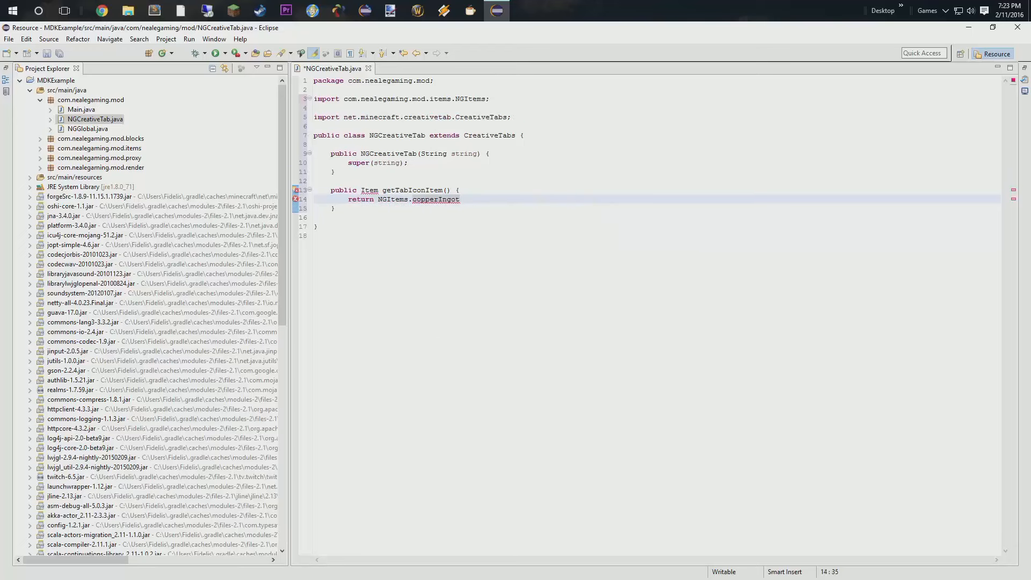
{"action": "double_click", "coordinate": [434, 200]}
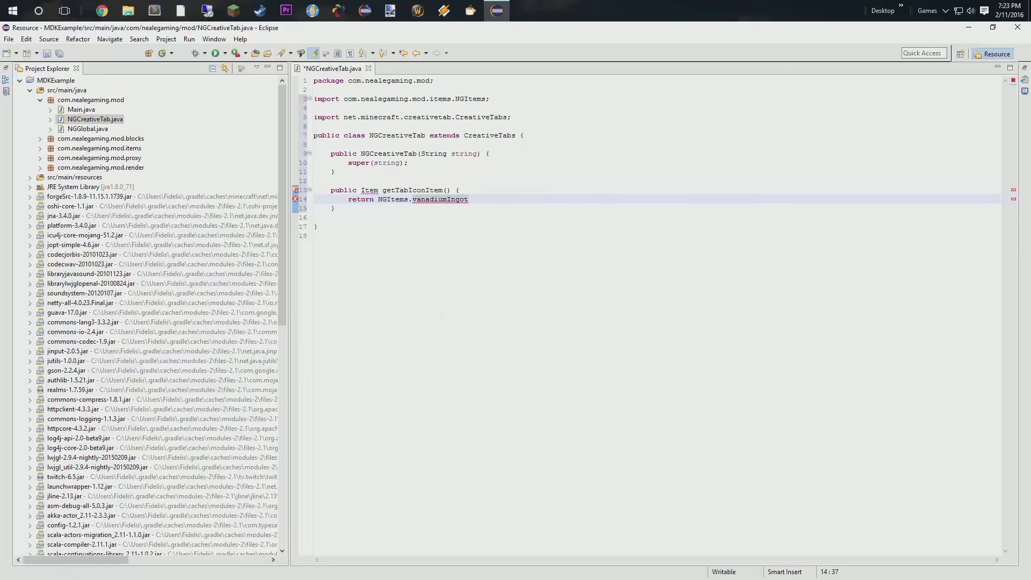
{"action": "type", "text": ";"}
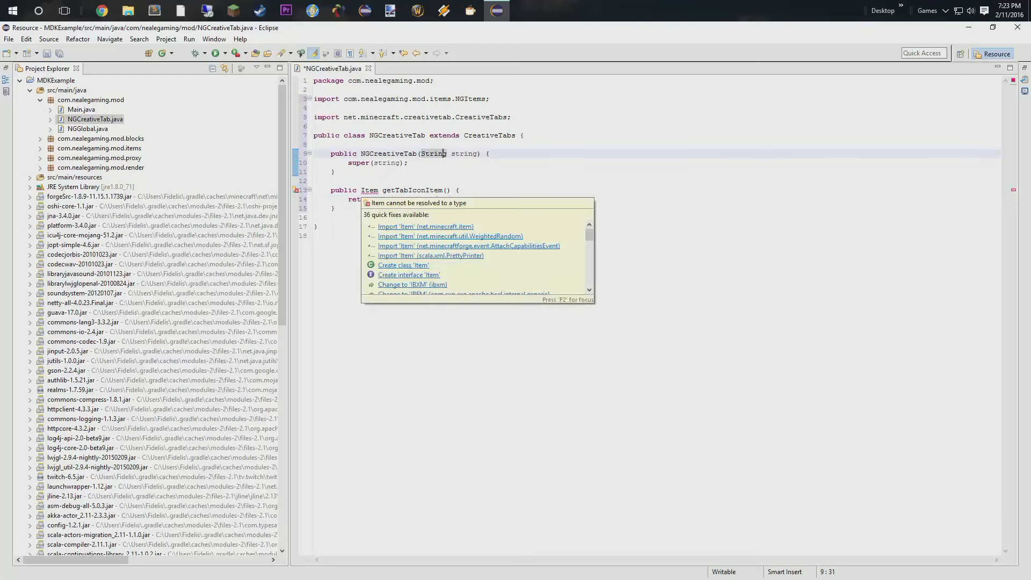
Review the constructor and icon method, then save NGCreativeTab.java
{"action": "left_click", "coordinate": [426, 227]}
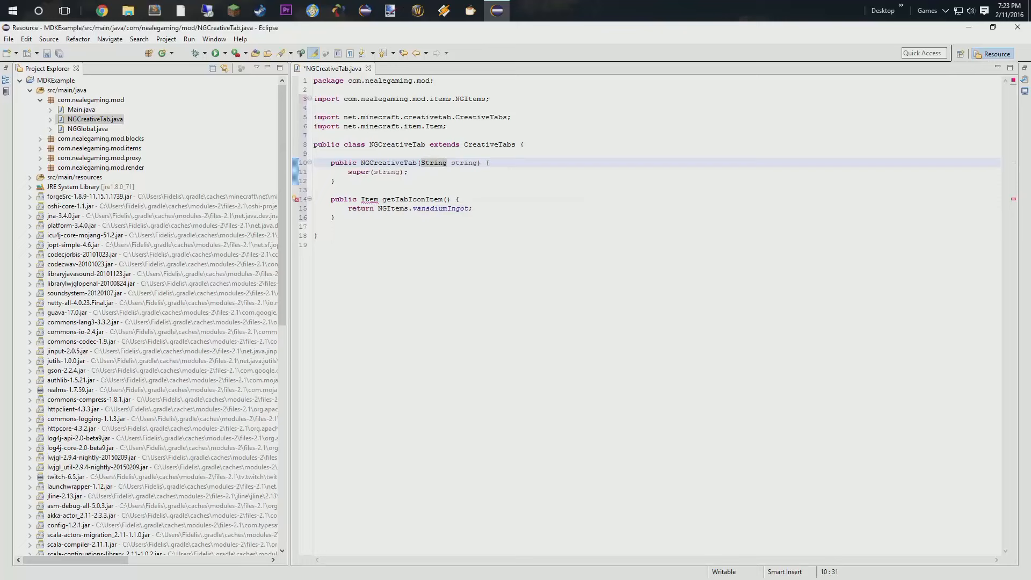
{"action": "left_click", "coordinate": [388, 171]}
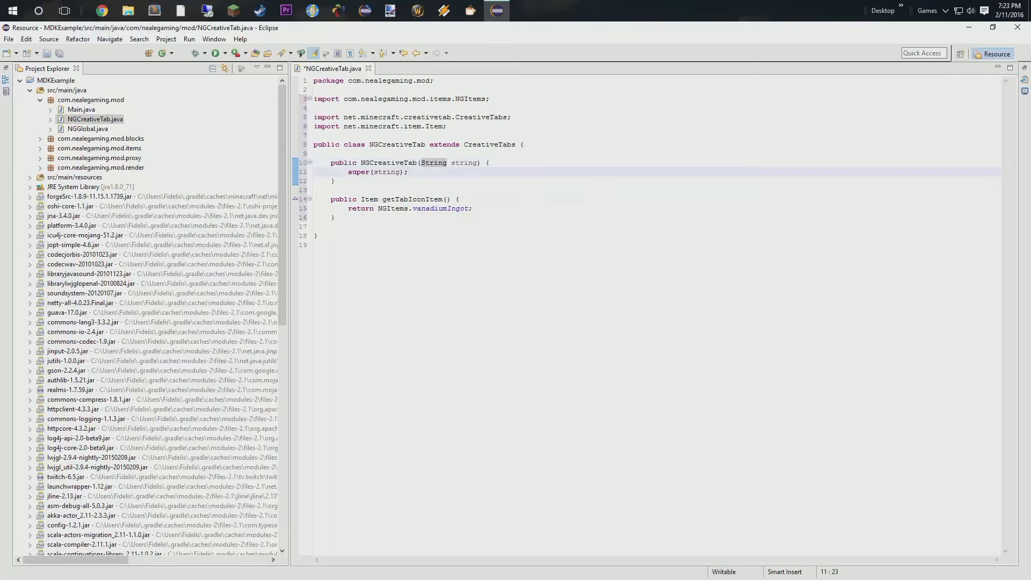
{"action": "key", "text": "ctrl+s"}
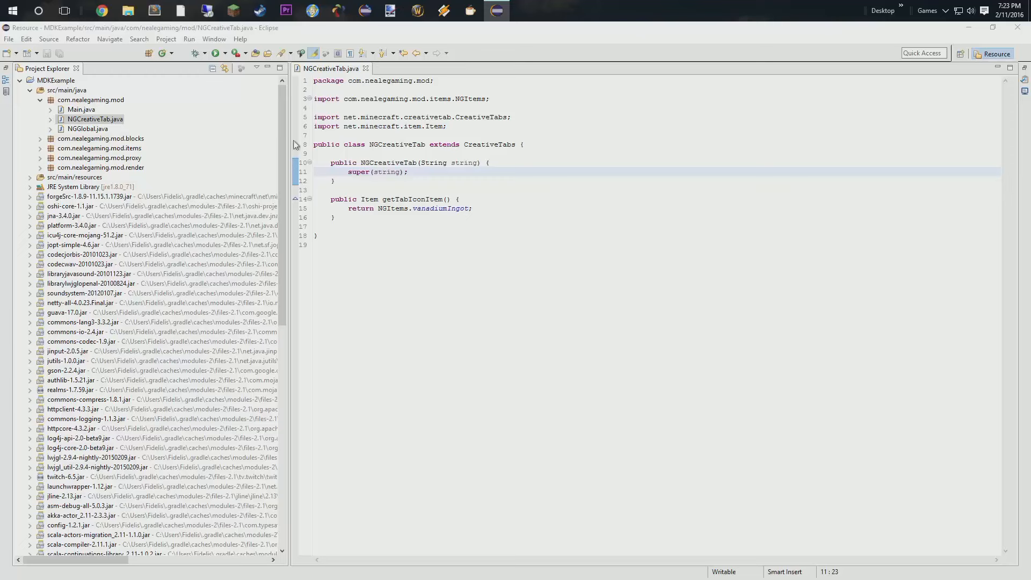
In NGGlobal declare public static final NGCreativeTab ngCreativeTab = new NGCreativeTab("ngCreative")
{"action": "double_click", "coordinate": [87, 128]}
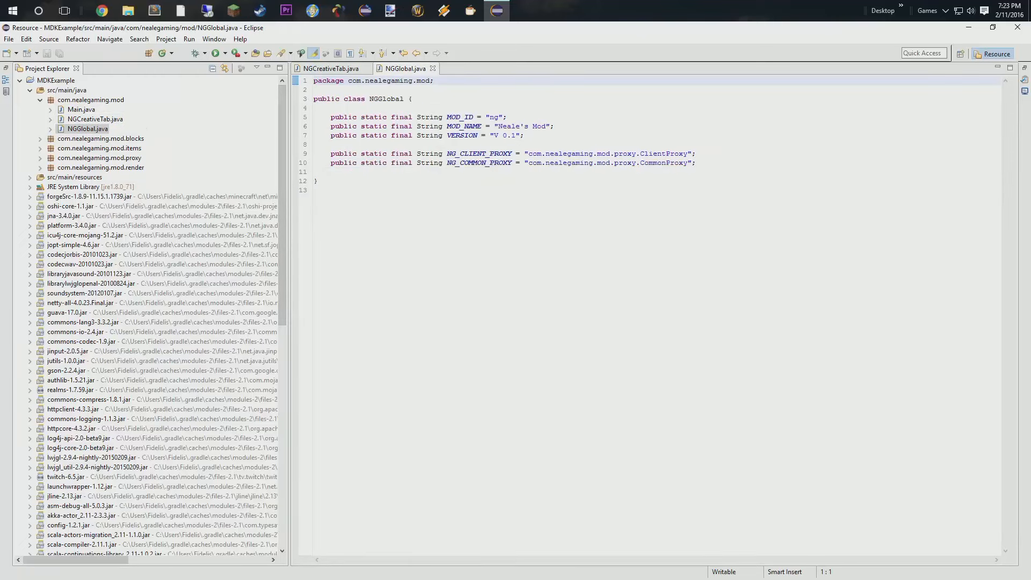
{"action": "key", "text": "enter"}
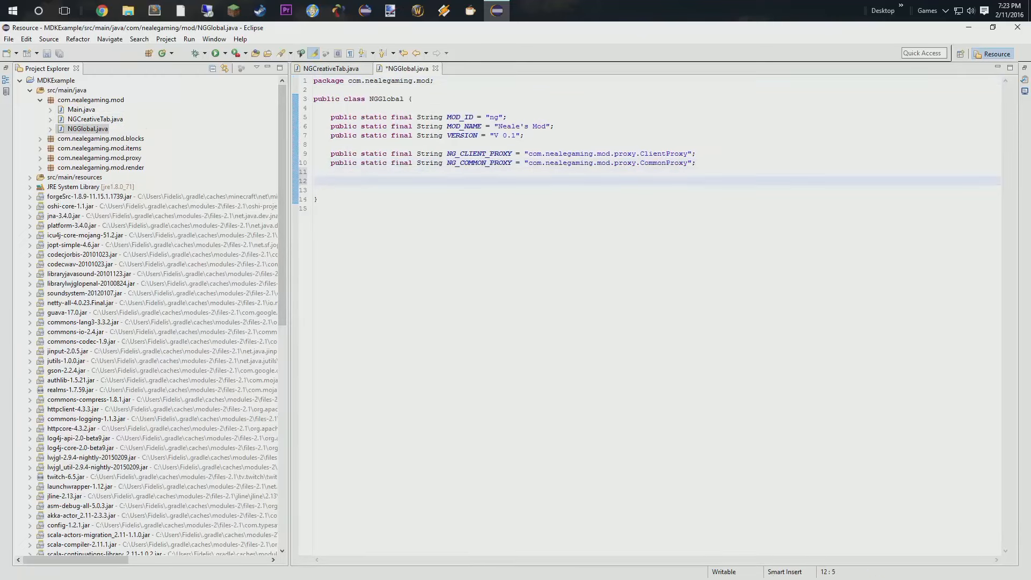
{"action": "type", "text": "public"}
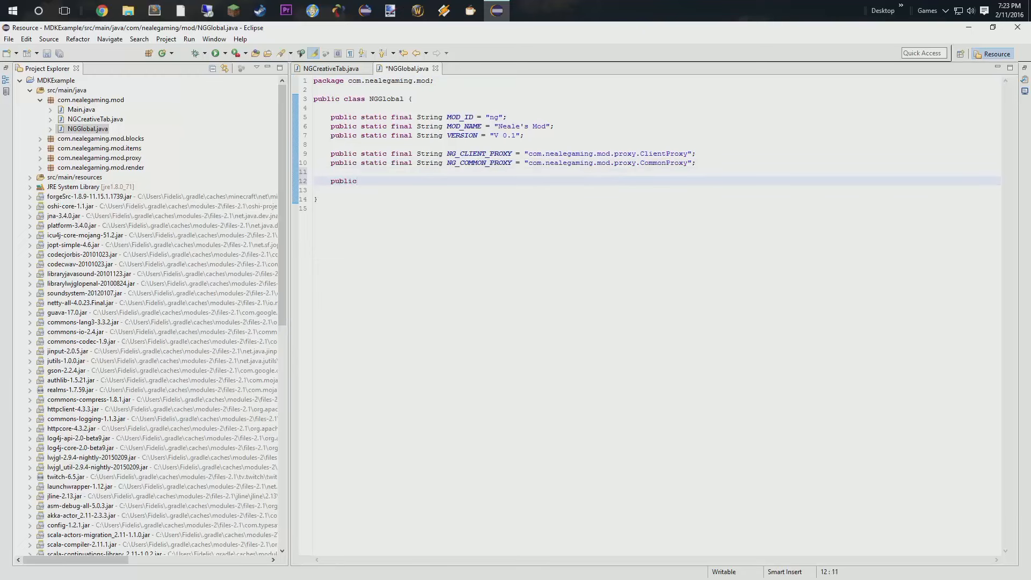
{"action": "type", "text": "static"}
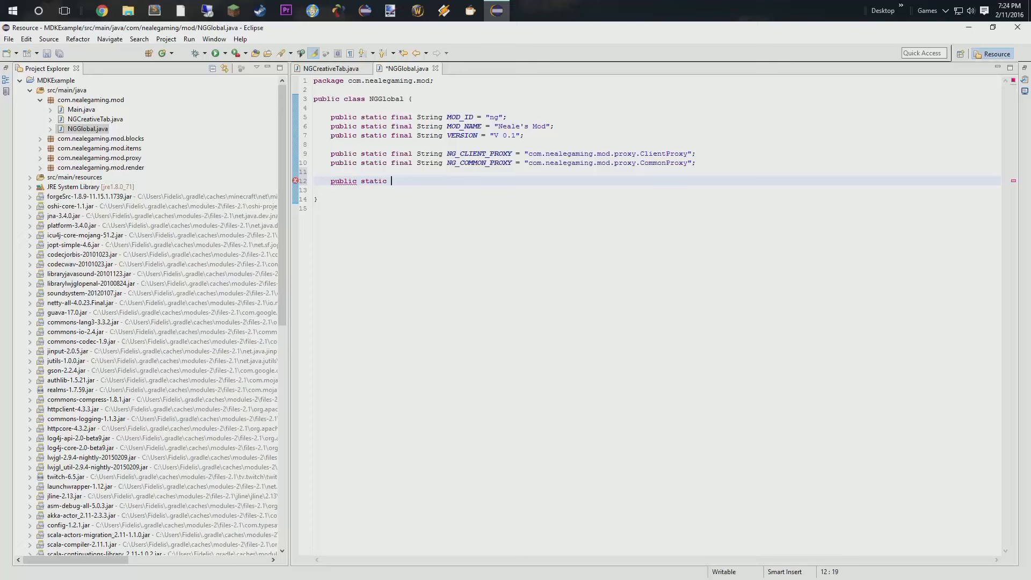
{"action": "type", "text": "final"}
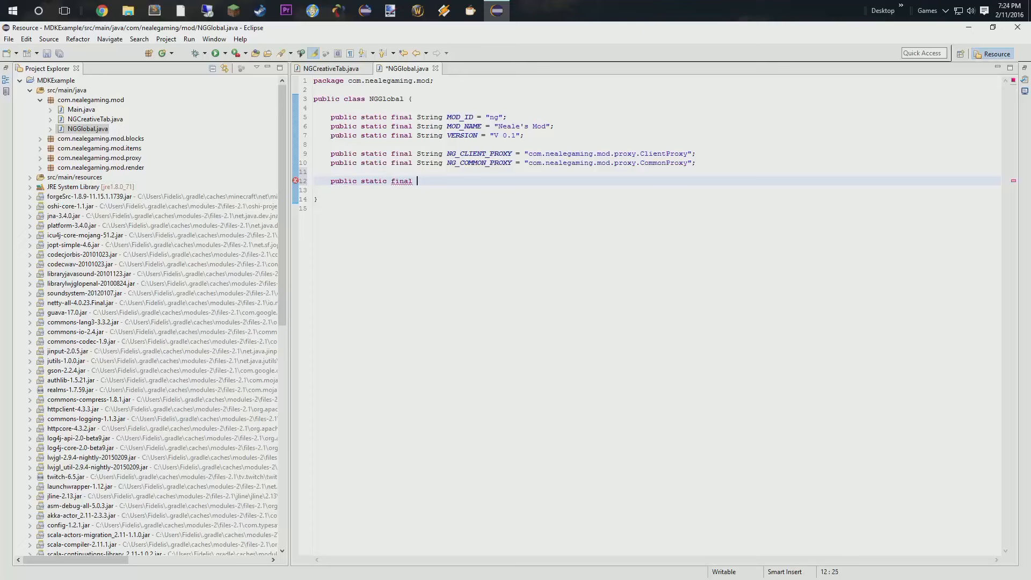
{"action": "type", "text": "NGCreativeT"}
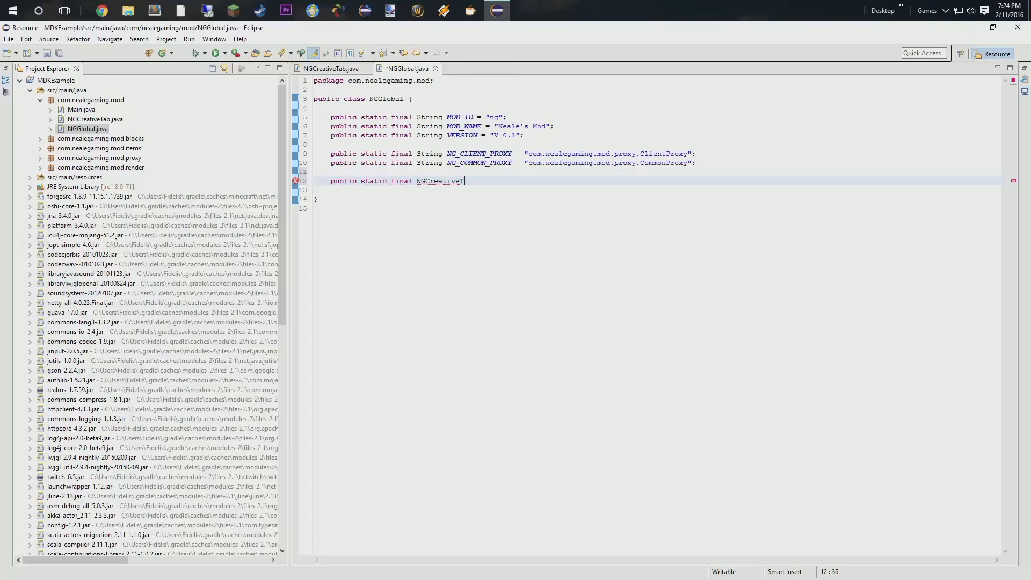
{"action": "type", "text": "ab"}
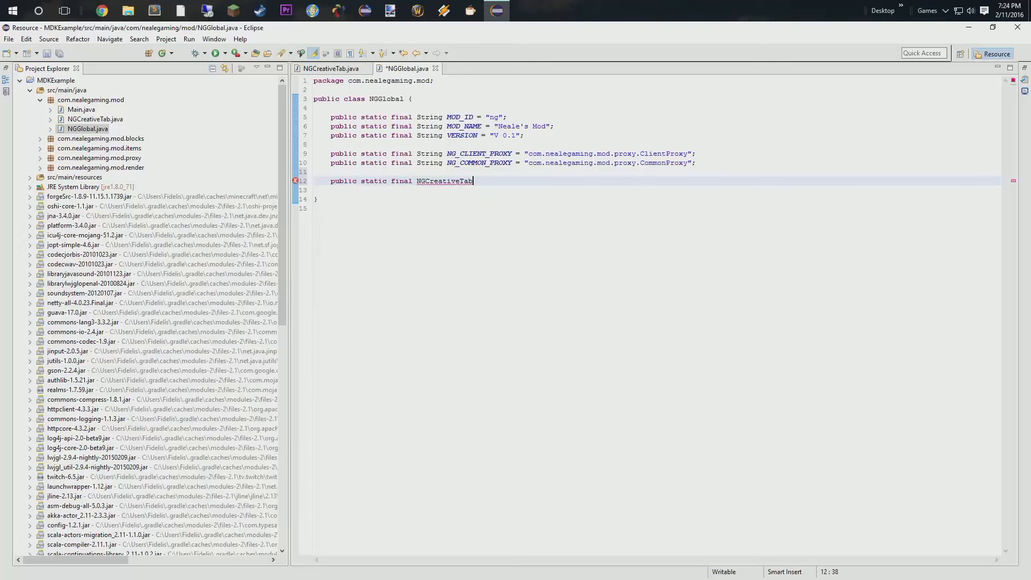
{"action": "type", "text": "ngC"}
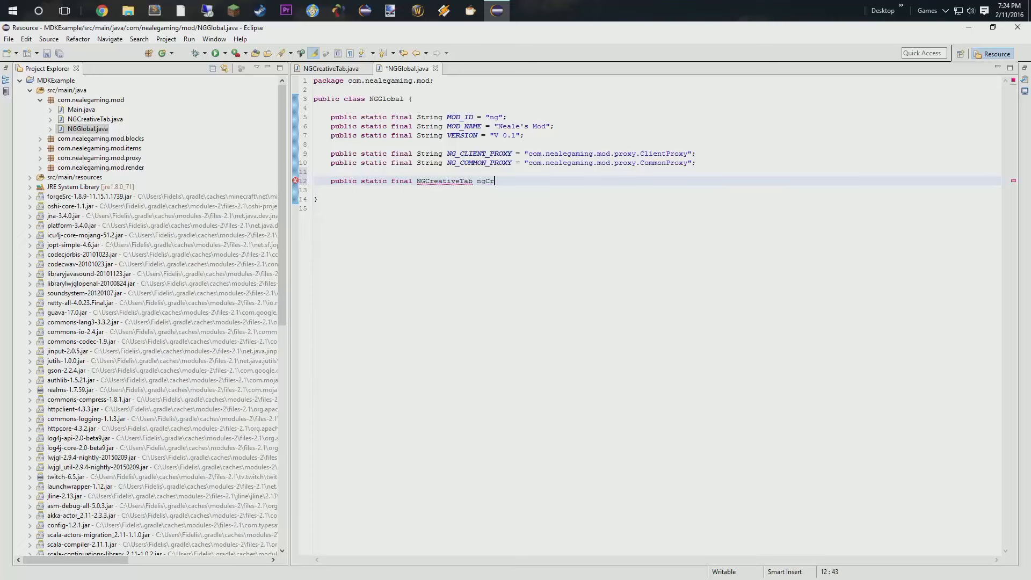
{"action": "type", "text": "reativeTab ="}
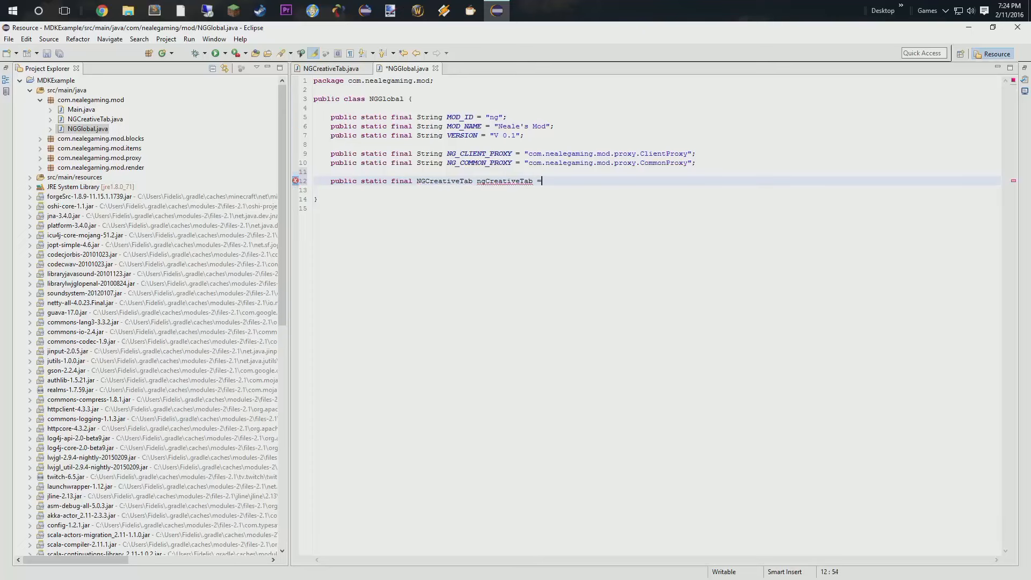
{"action": "type", "text": "new"}
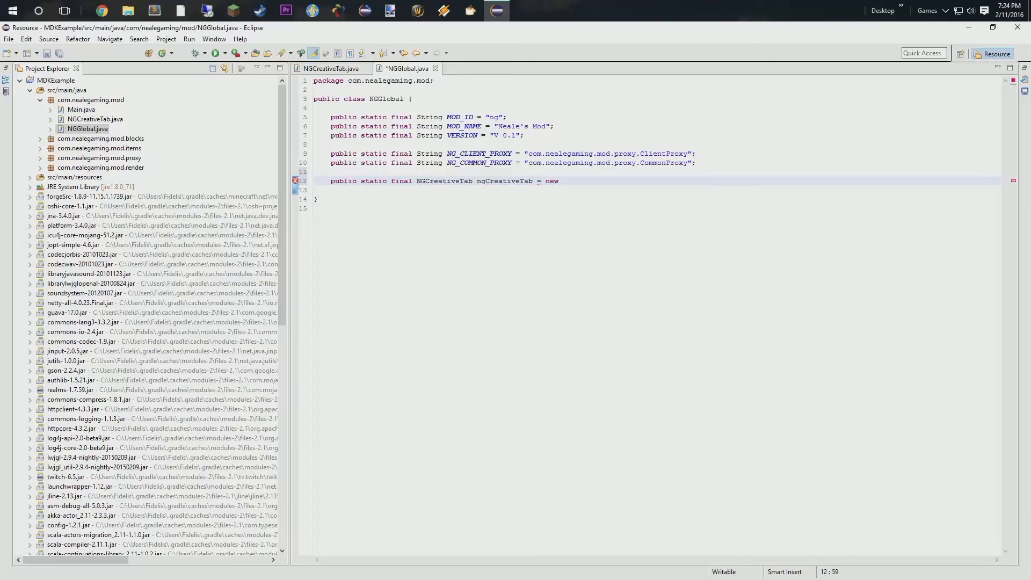
{"action": "type", "text": "NGCrea"}
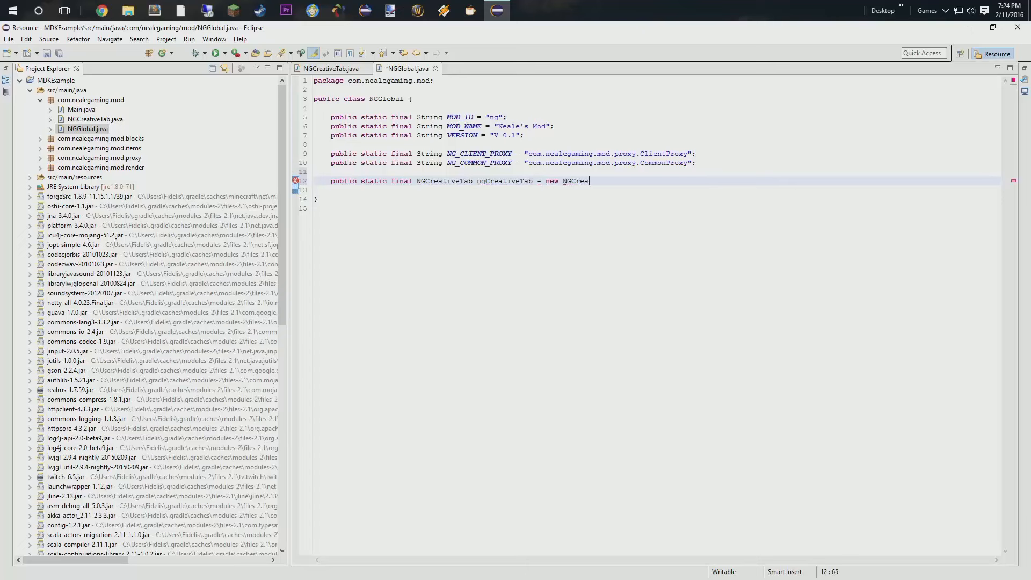
{"action": "type", "text": "tive"}
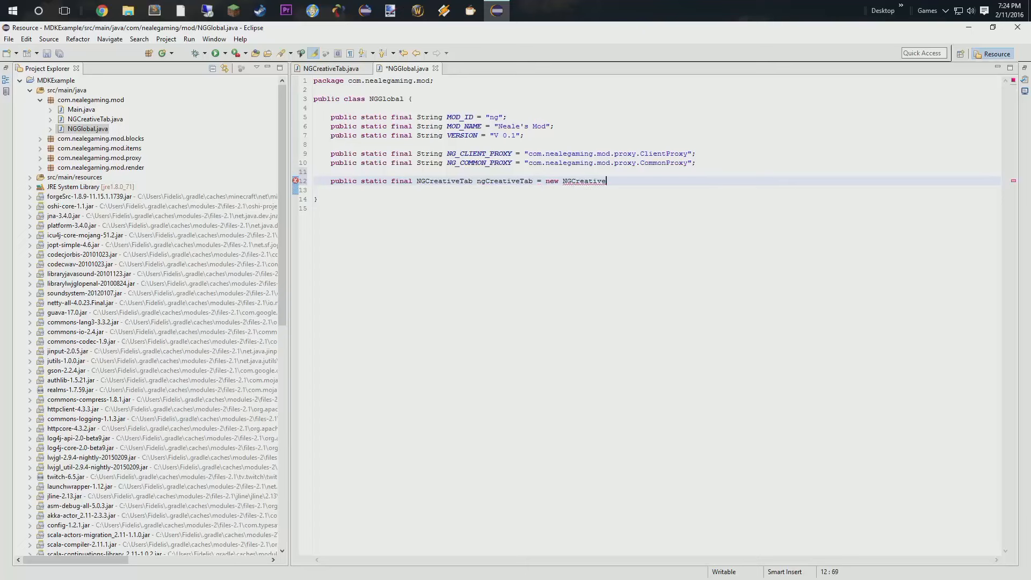
{"action": "type", "text": "(\"ng\""}
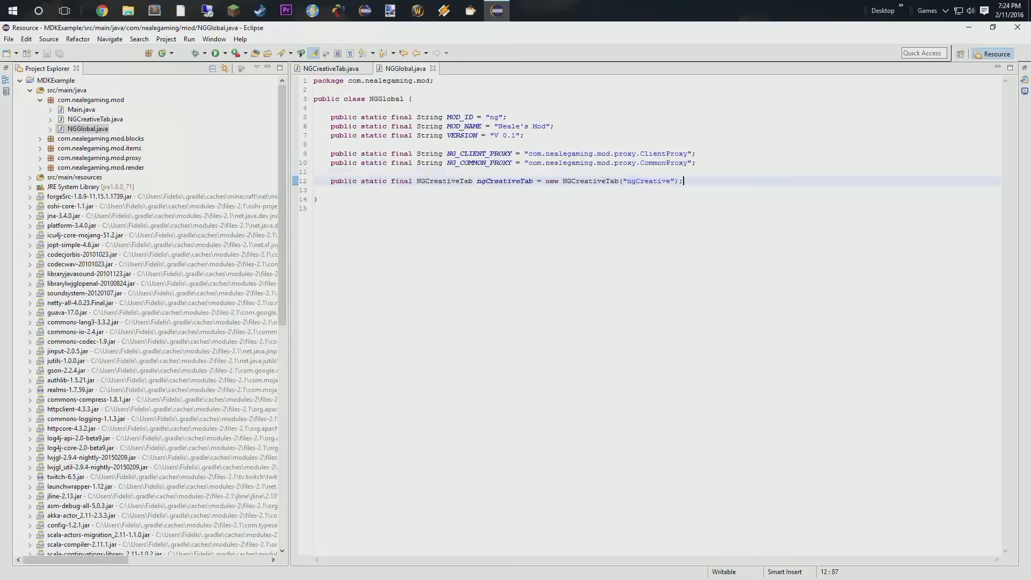
{"action": "double_click", "coordinate": [644, 181]}
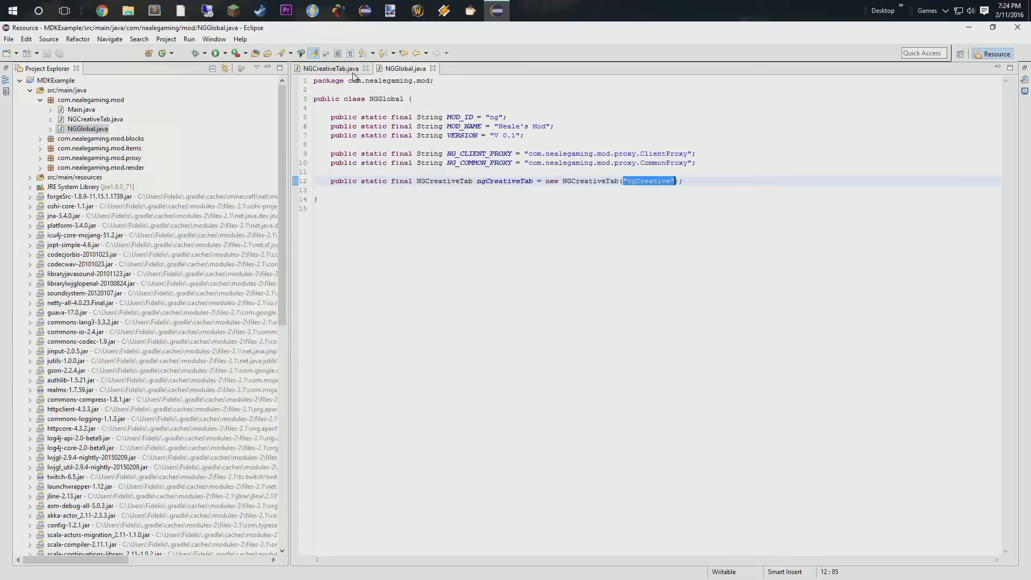
Return to the NGCreativeTab file and expand the src/main/resources folder
{"action": "left_click", "coordinate": [330, 69]}
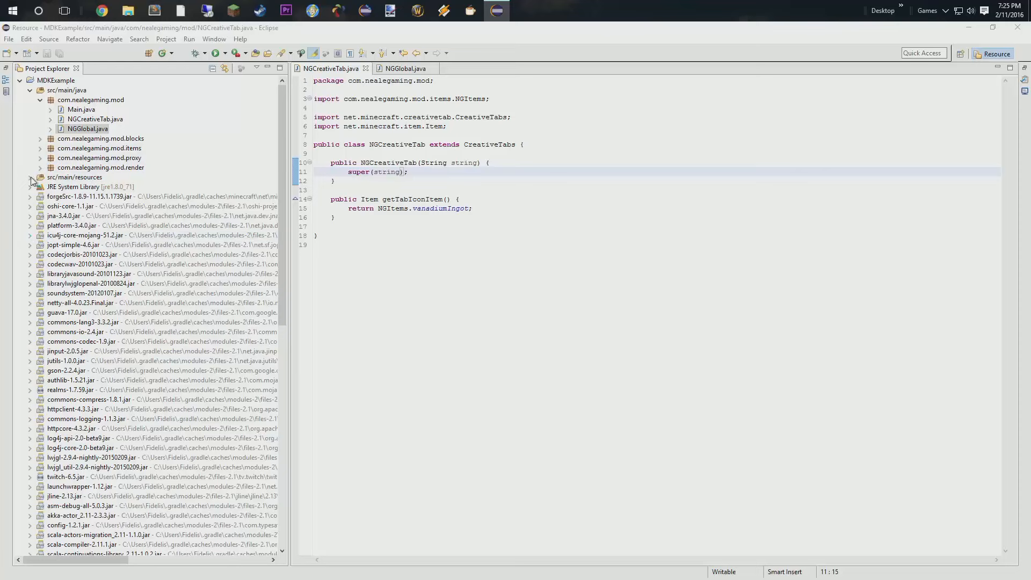
{"action": "left_click", "coordinate": [30, 181]}
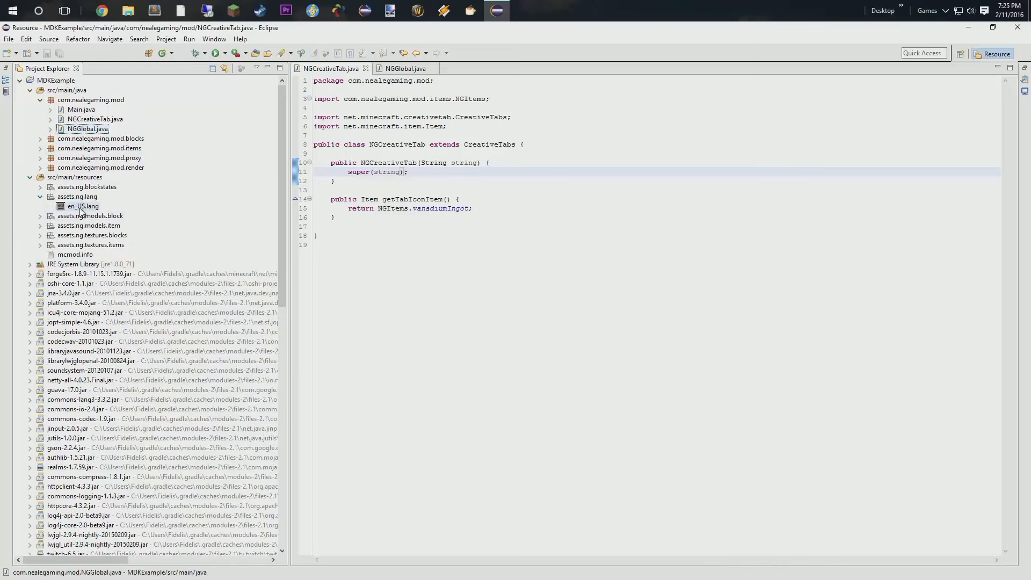
In en_US.lang add a line 25 reading itemGroup.ngCreativeTab, then bring Eclipse's NGGlobal back
{"action": "left_click", "coordinate": [83, 206]}
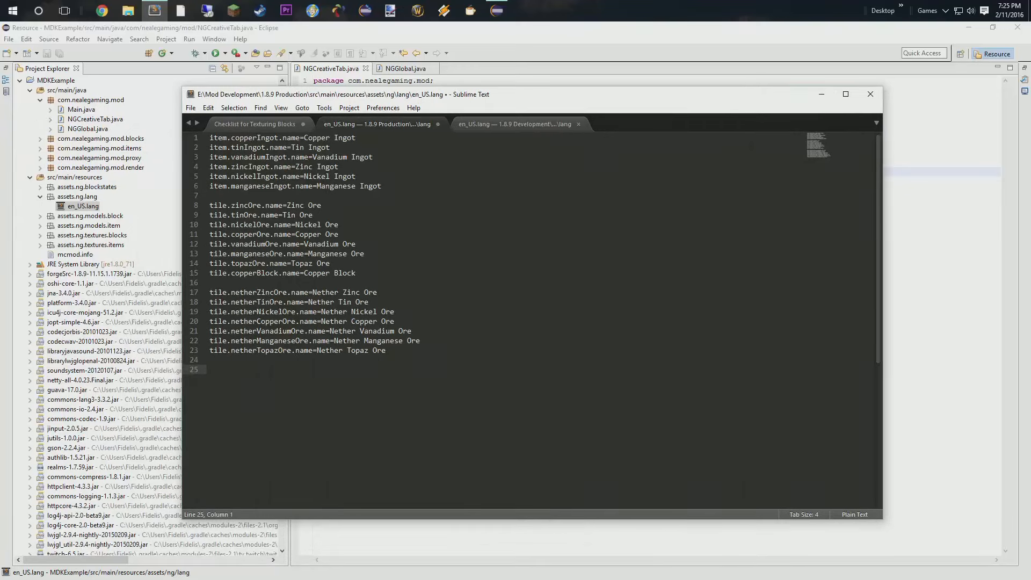
{"action": "type", "text": "itemGroup"}
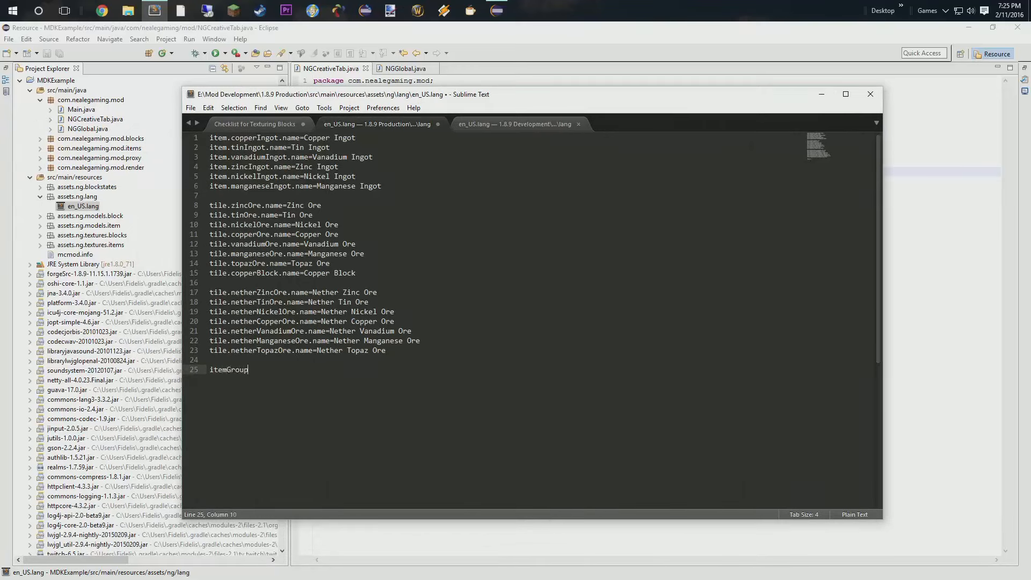
{"action": "type", "text": "."}
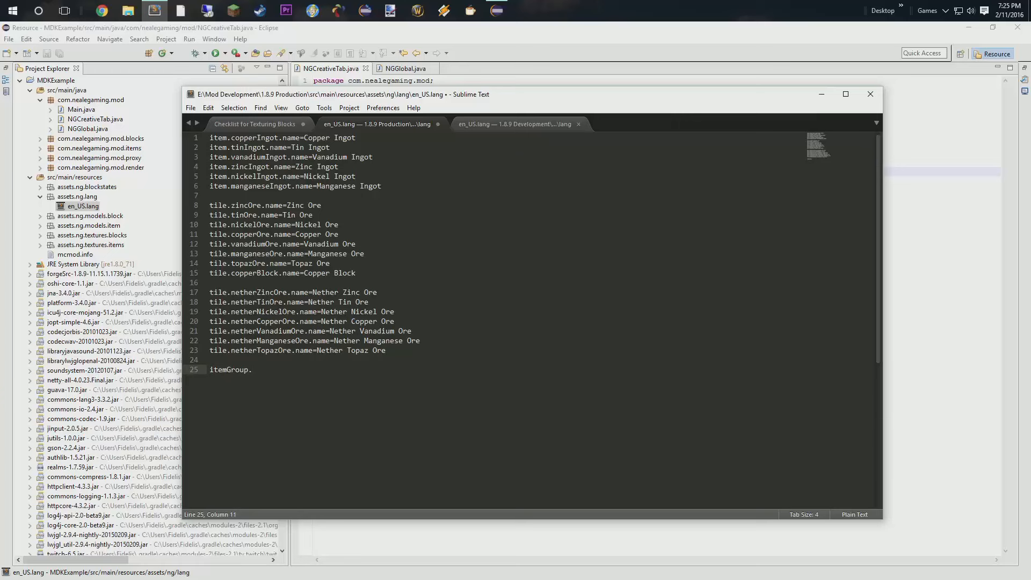
{"action": "type", "text": "ngCreati"}
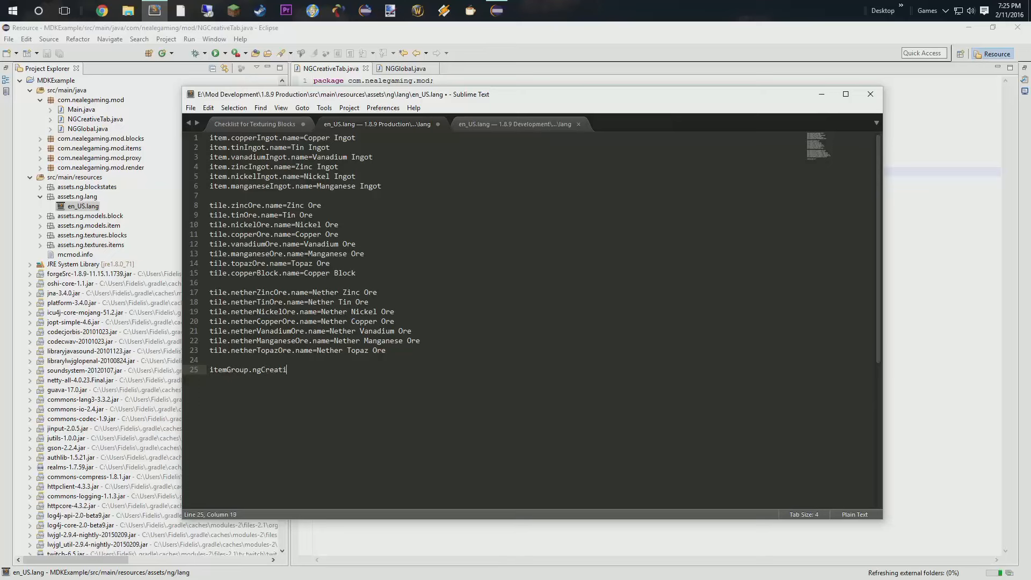
{"action": "type", "text": "veTab"}
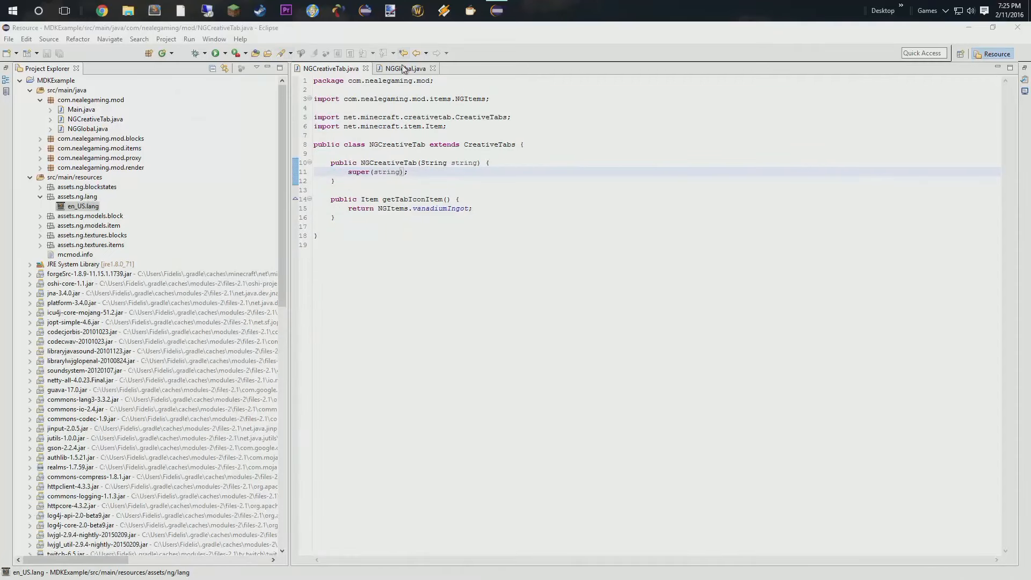
{"action": "left_click", "coordinate": [405, 69]}
{"action": "type", "text": "public static final NGCreativeTab ngCreativeTab = new NGCreativeTab(\"ngCreativeTab\");"}
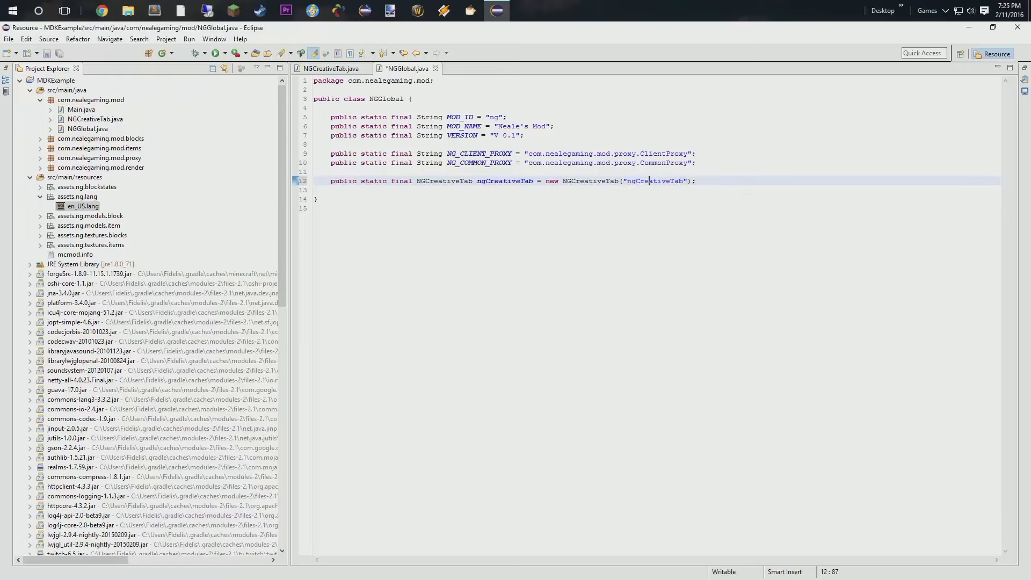
Rename the NGGlobal tab constructor string to "ngCreativeTab"
{"action": "double_click", "coordinate": [651, 180]}
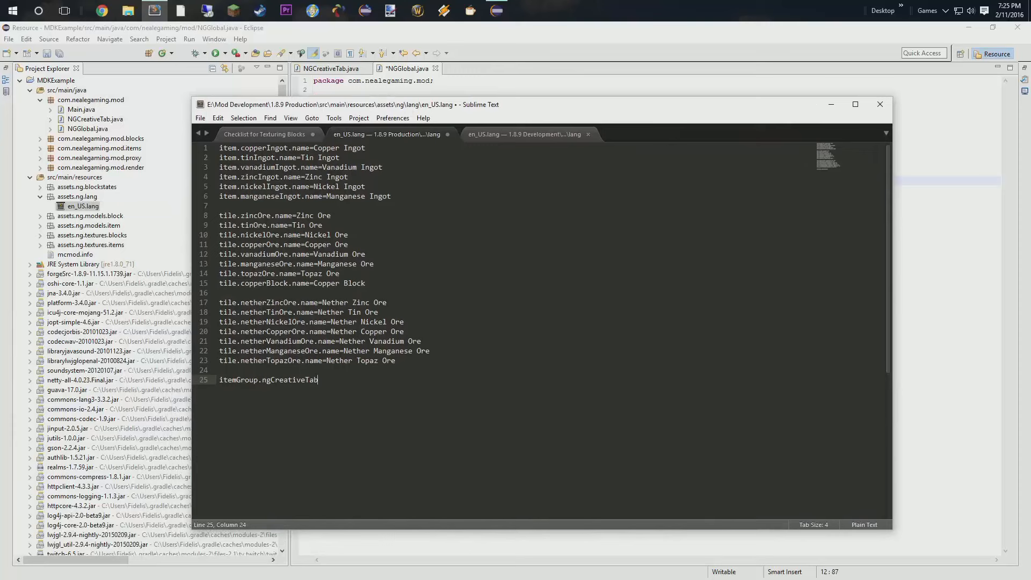
Complete line 25 as itemGroup.ngCreativeTab=NealeGaming, save en_US.lang and return to Eclipse
{"action": "double_click", "coordinate": [288, 380]}
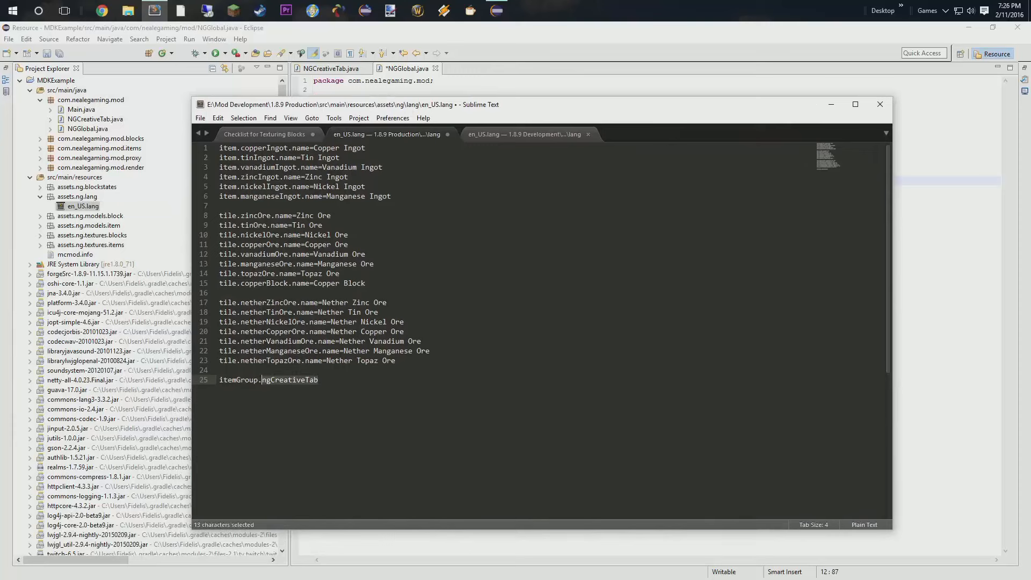
{"action": "left_click", "coordinate": [263, 380]}
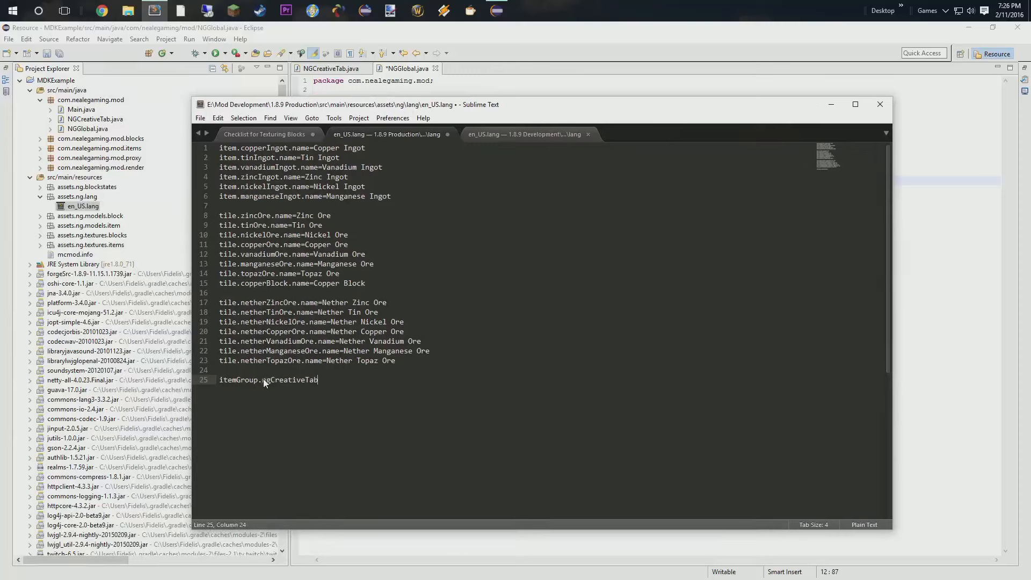
{"action": "type", "text": "=Neale"}
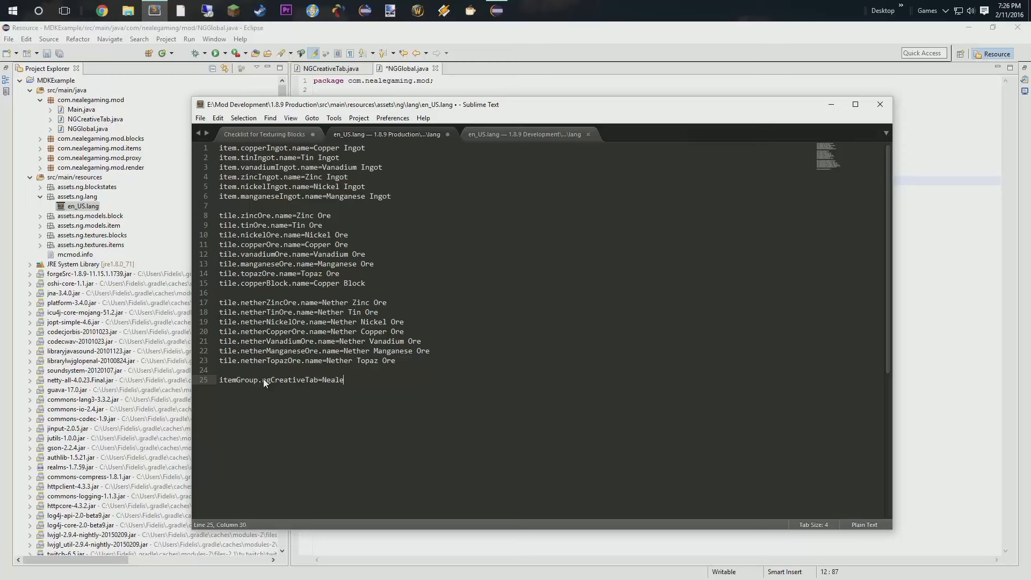
{"action": "type", "text": "Gaming"}
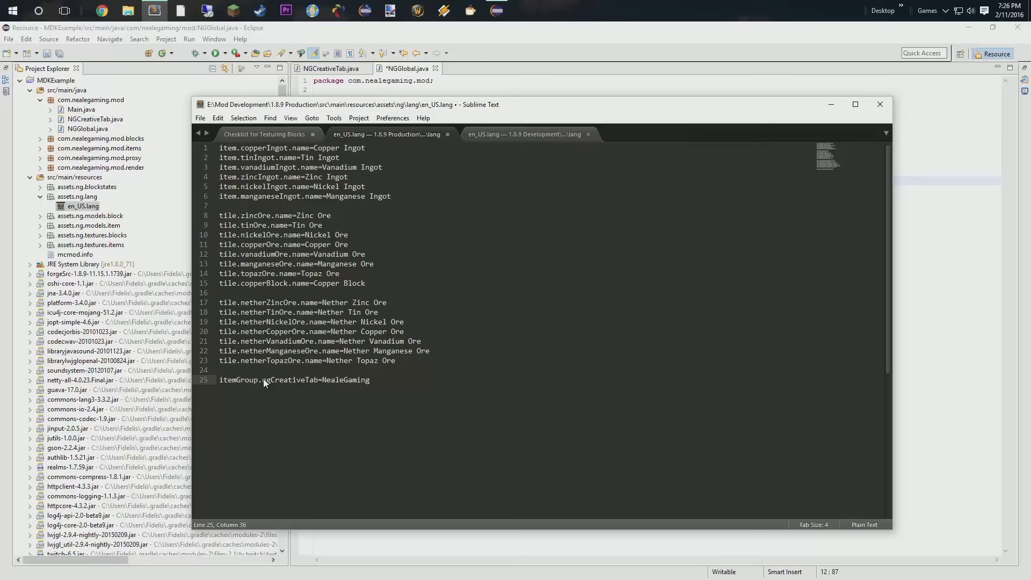
{"action": "key", "text": "ctrl+s"}
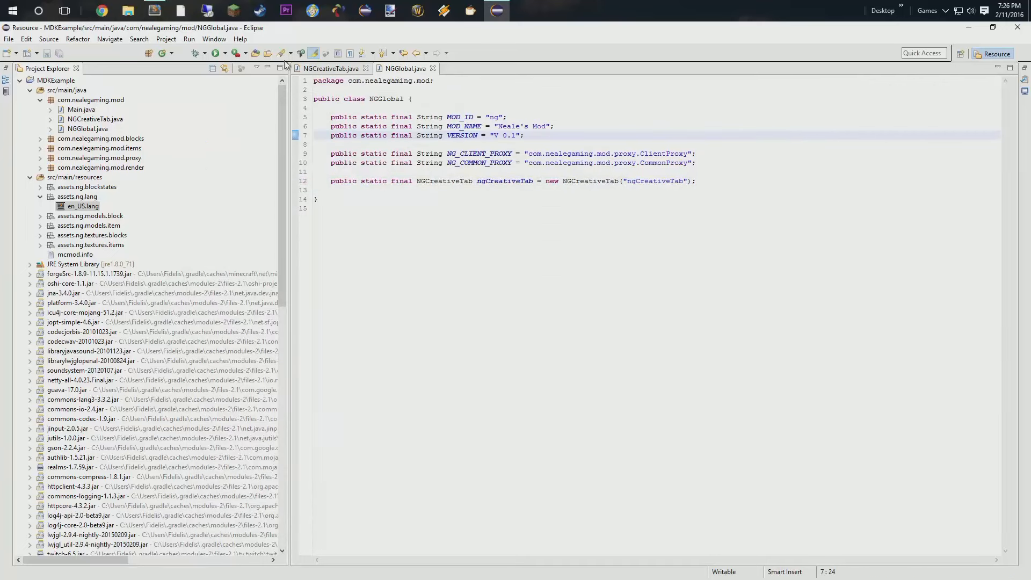
{"action": "left_click", "coordinate": [196, 53]}
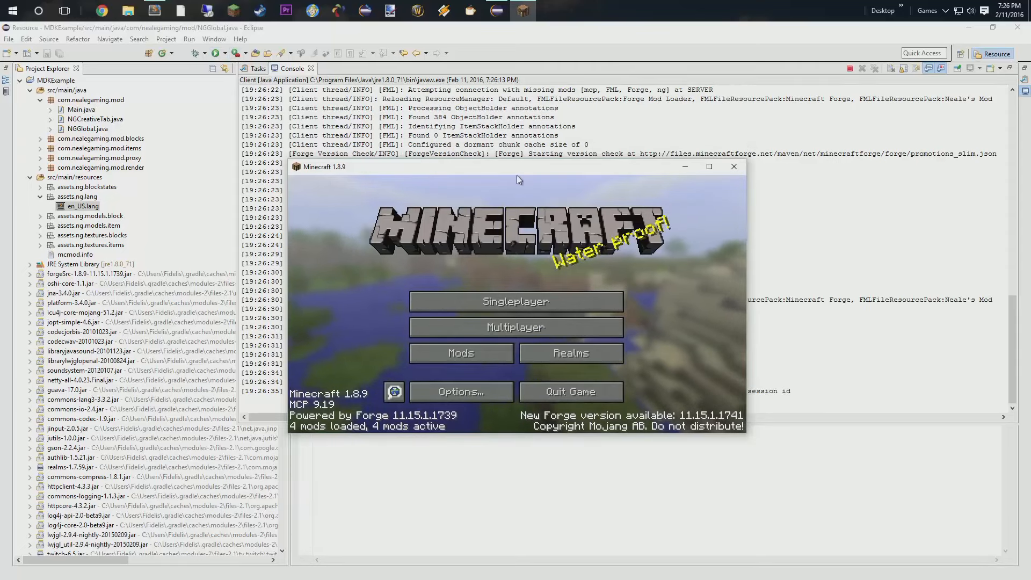
Enter the singleplayer New World, browse the creative inventory with E, then close it and leave
{"action": "left_click", "coordinate": [515, 301]}
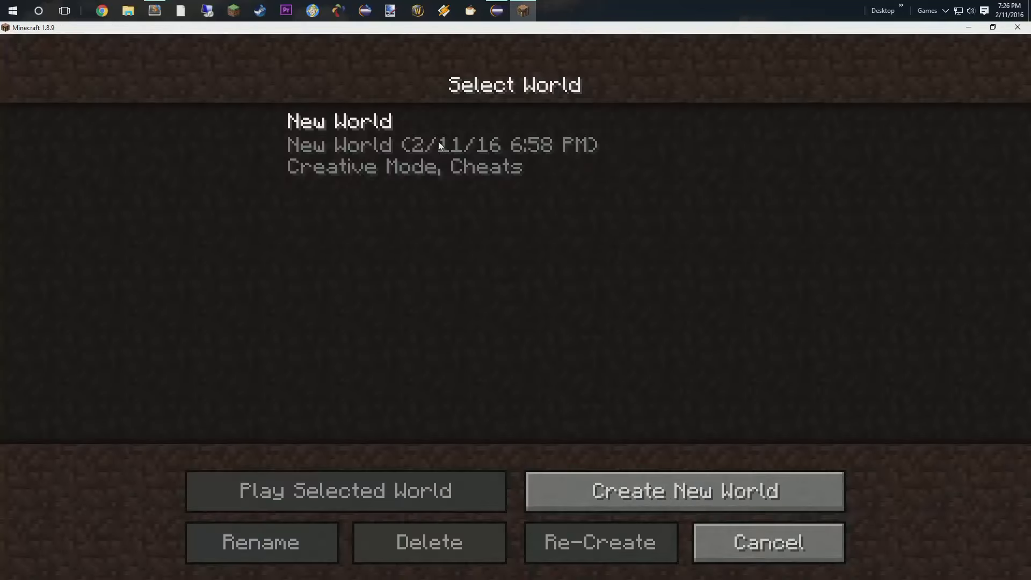
{"action": "left_click", "coordinate": [345, 490]}
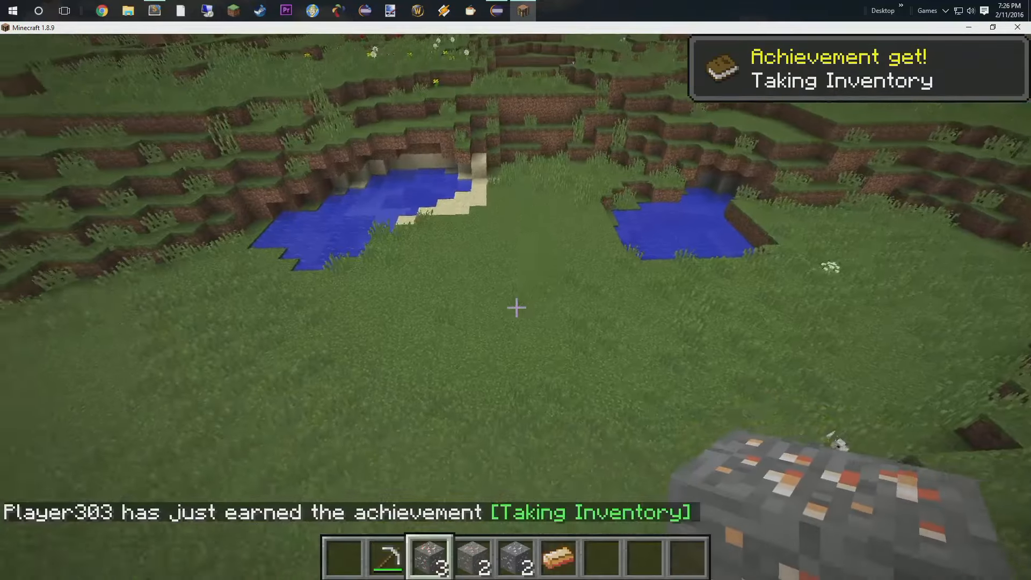
{"action": "mouse_move", "coordinate": [515, 307]}
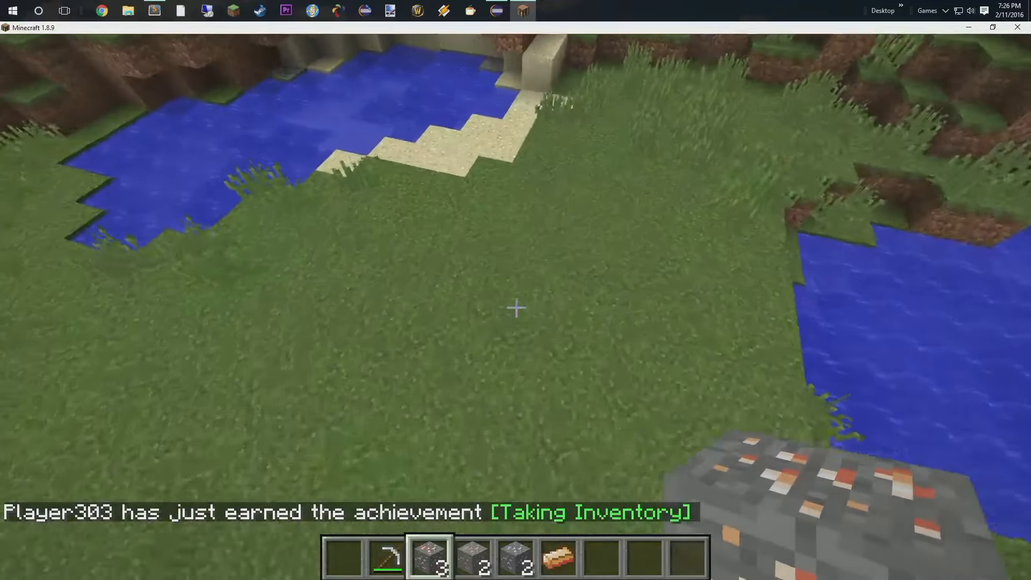
{"action": "mouse_move", "coordinate": [515, 308]}
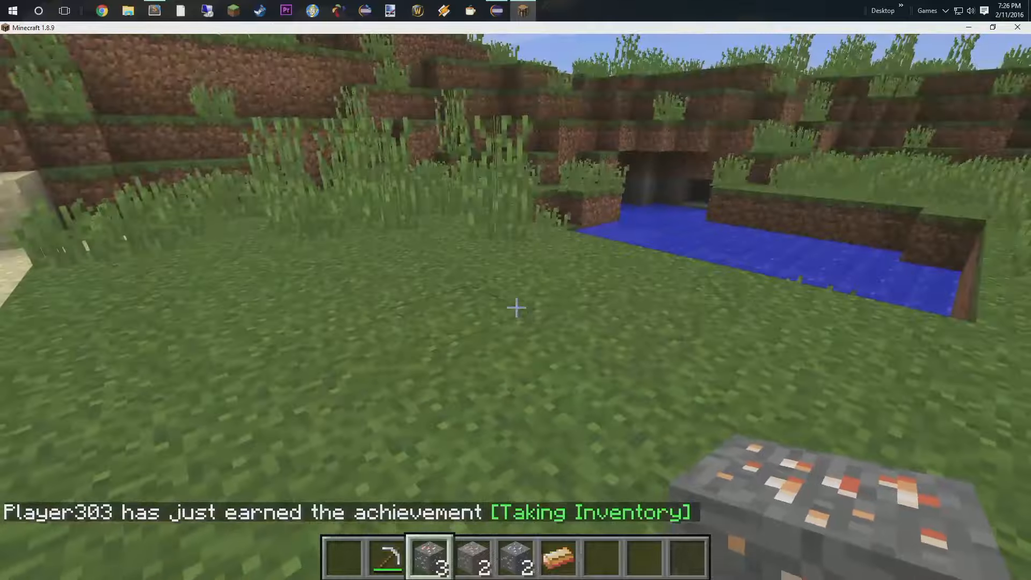
{"action": "key", "text": "e"}
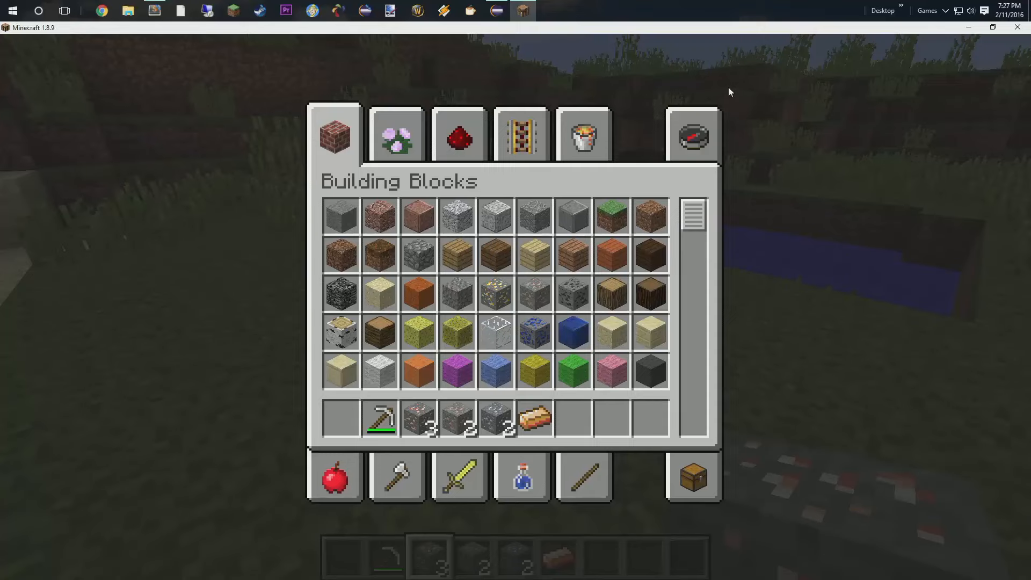
{"action": "key", "text": "Escape"}
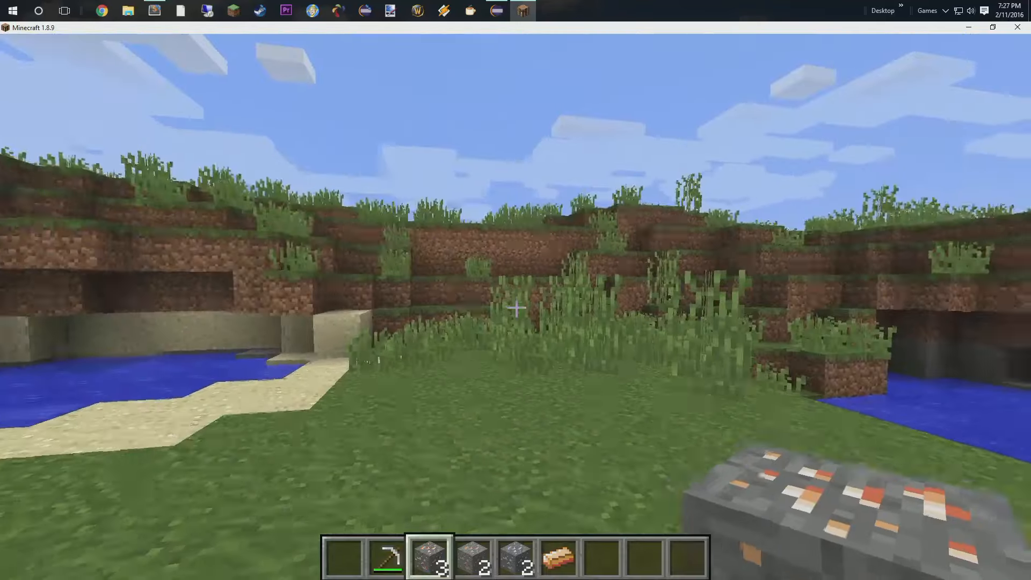
{"action": "key", "text": "Escape"}
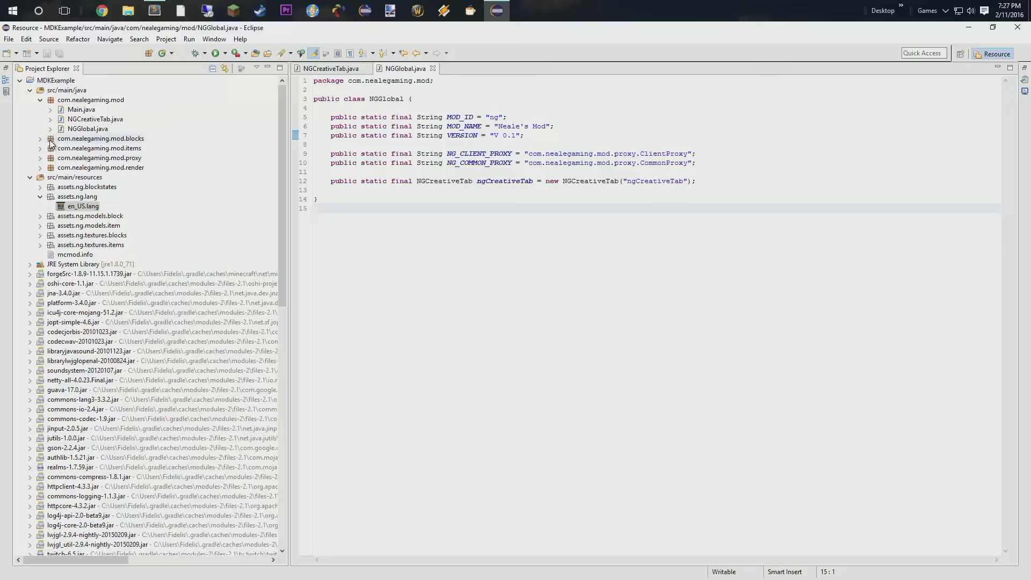
In NGBlock replace CreativeTabs.tabMaterials with NGGlobal.ngCreativeTab in setCreativeTab
{"action": "left_click", "coordinate": [41, 139]}
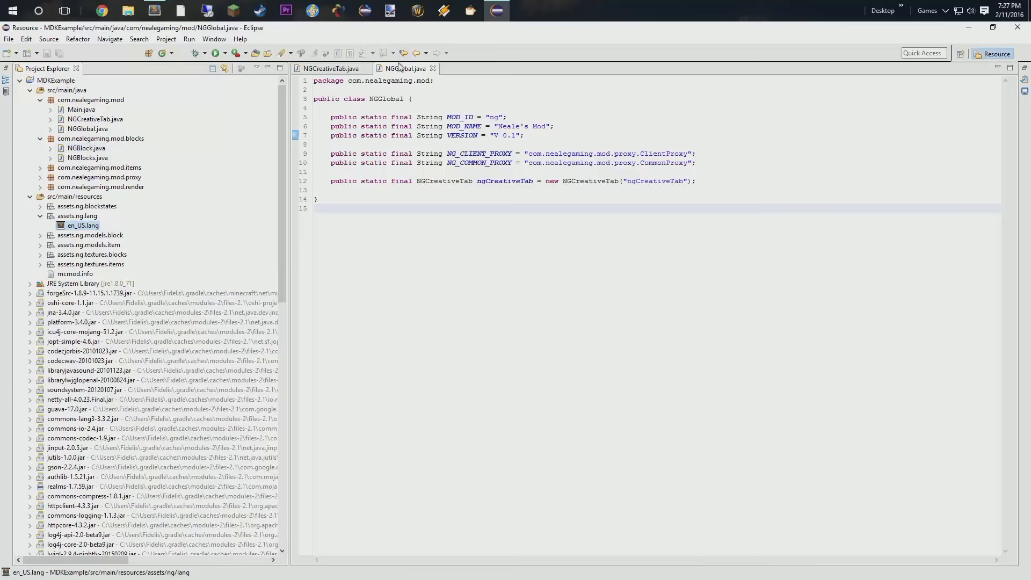
{"action": "left_click", "coordinate": [433, 68]}
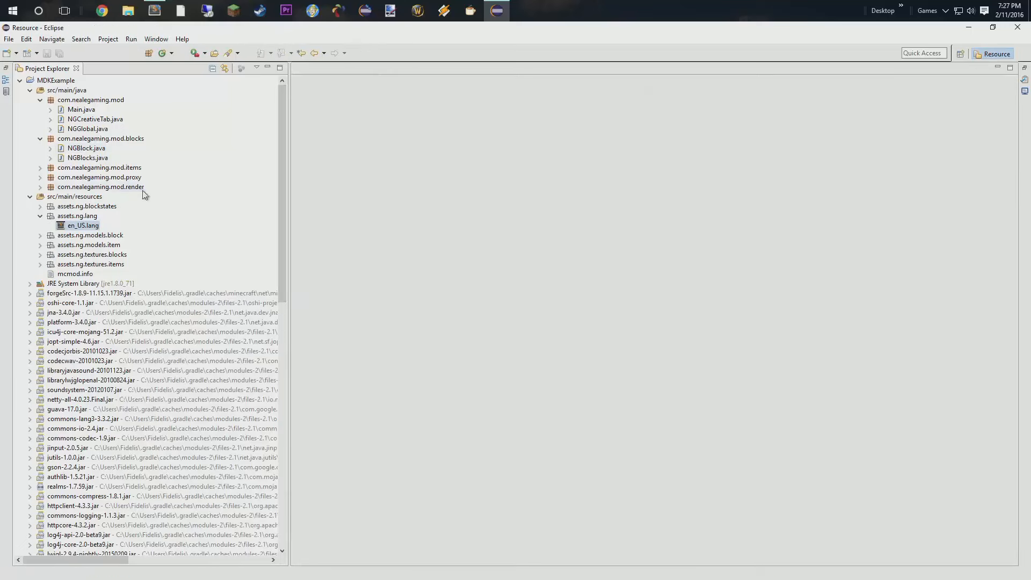
{"action": "mouse_move", "coordinate": [88, 156]}
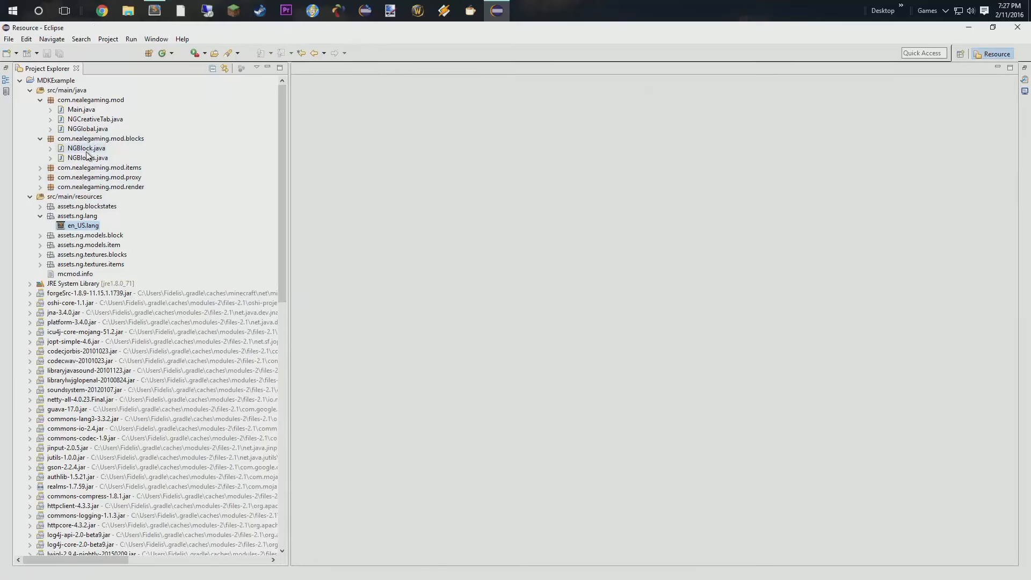
{"action": "double_click", "coordinate": [86, 148]}
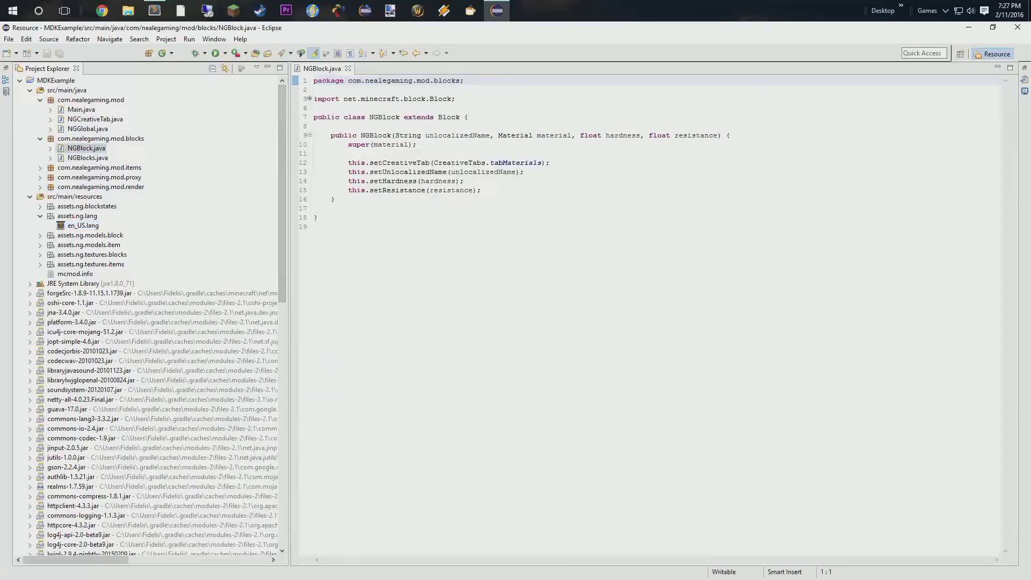
{"action": "double_click", "coordinate": [491, 162]}
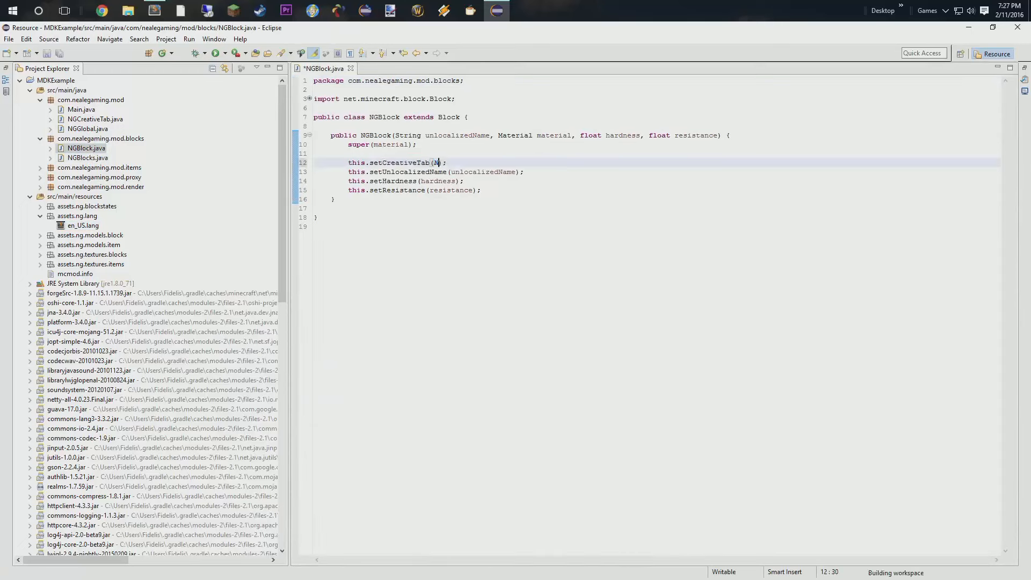
{"action": "type", "text": "NGGlobal.ngCreativeTab"}
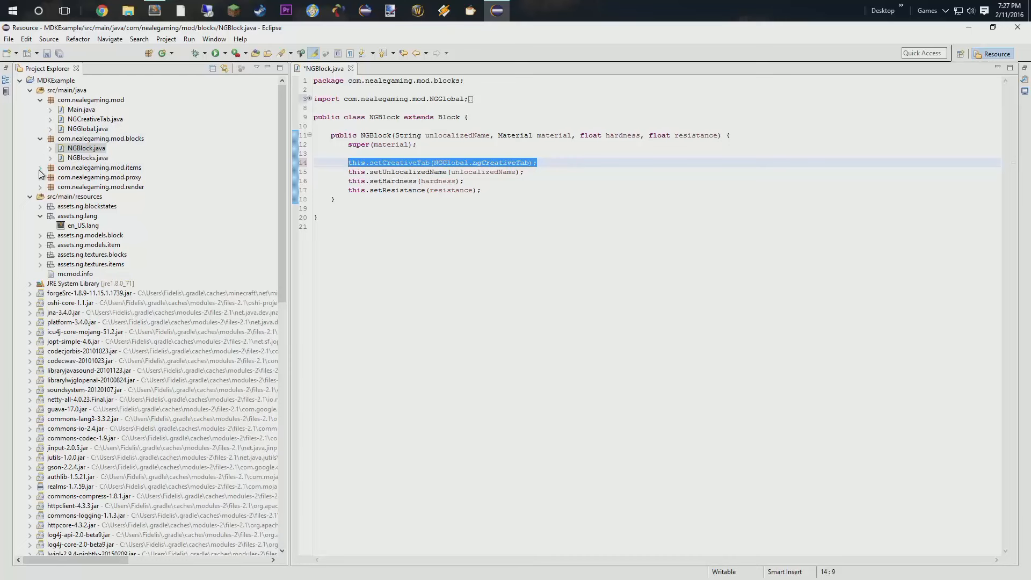
Check NGItem uses the same NGGlobal.ngCreativeTab call, then save NGBlock.java
{"action": "left_click", "coordinate": [41, 167]}
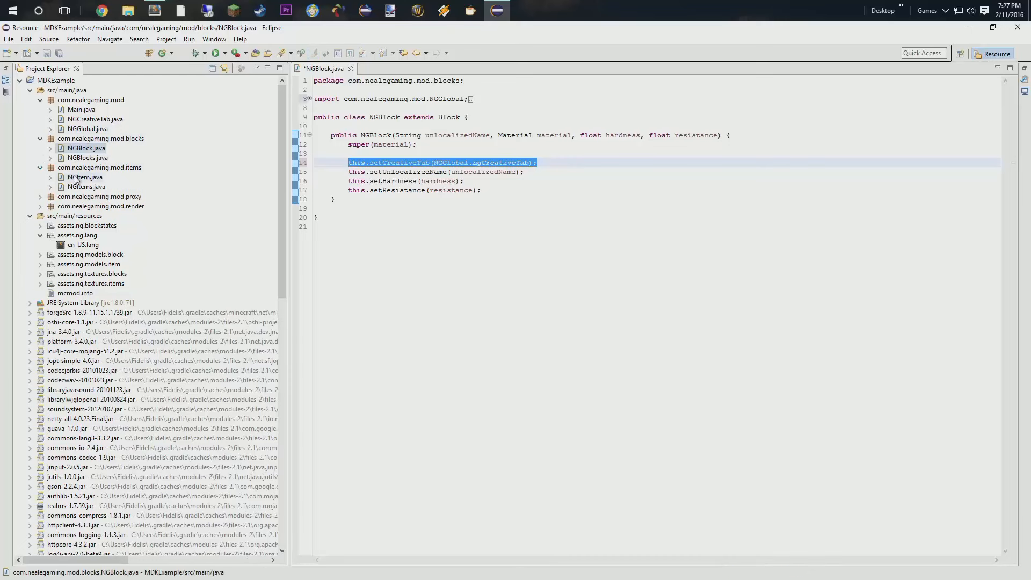
{"action": "double_click", "coordinate": [84, 177]}
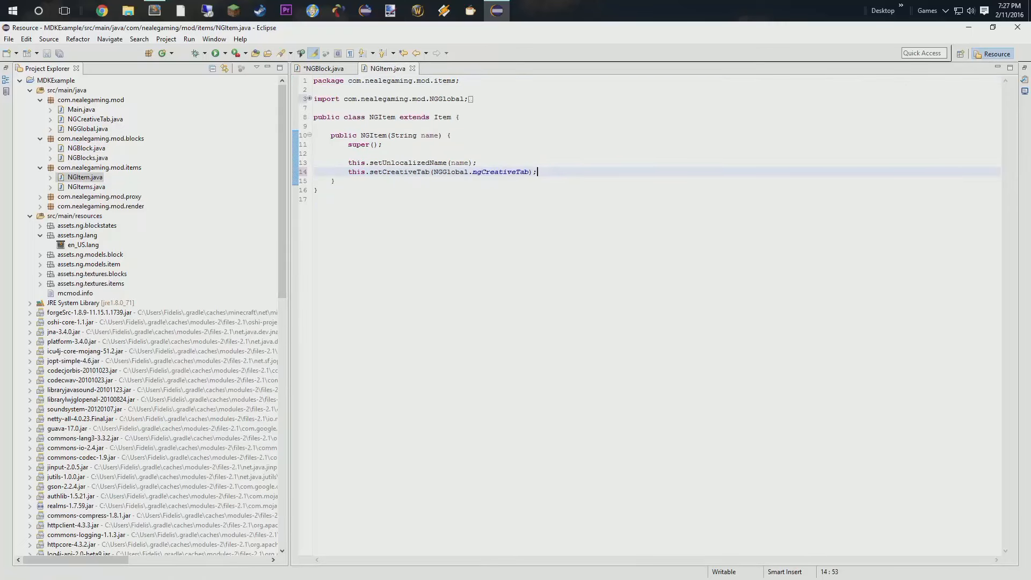
{"action": "left_click", "coordinate": [322, 69]}
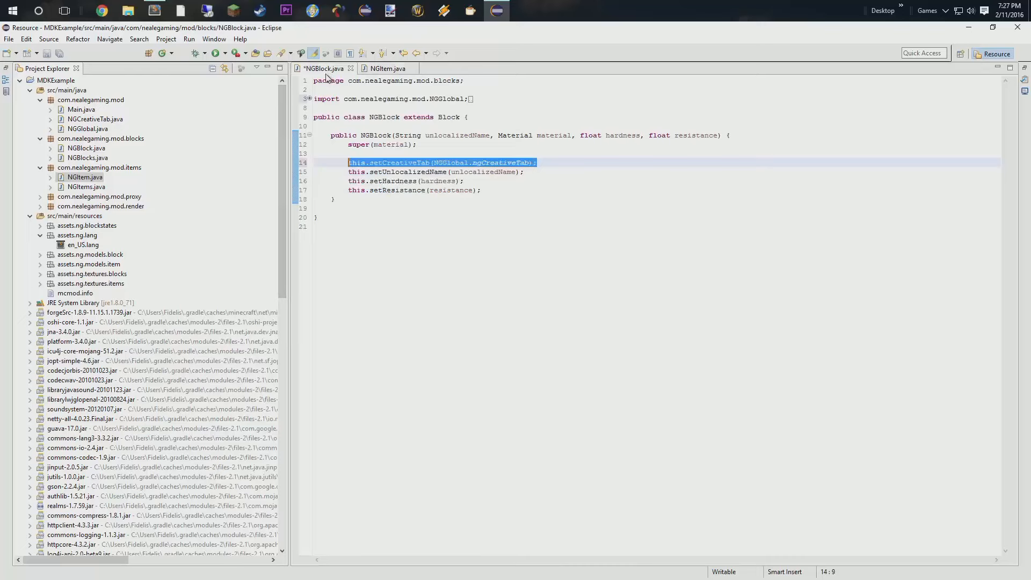
{"action": "key", "text": "ctrl+s"}
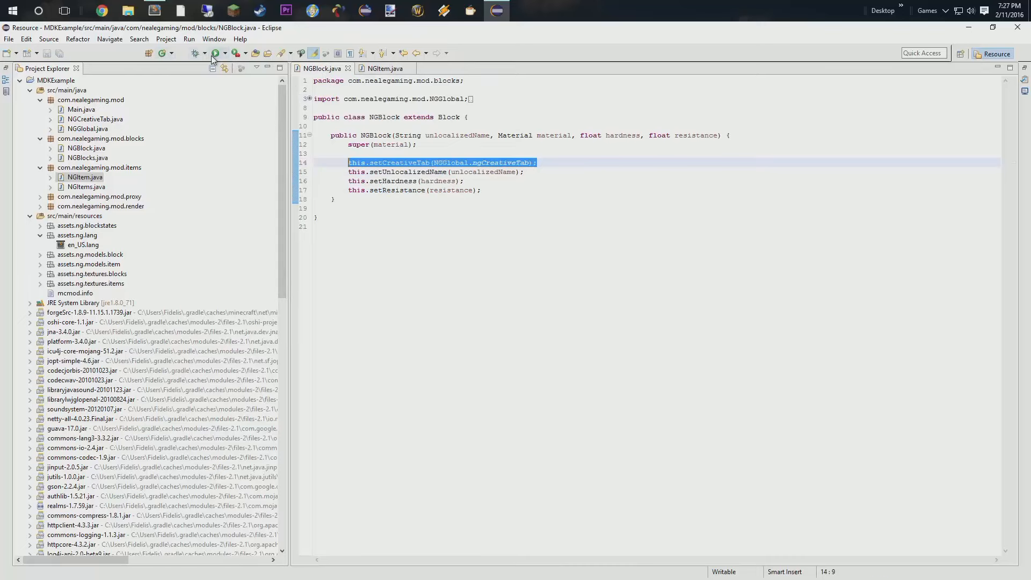
Launch the Minecraft client with the updated mod and start a singleplayer world
{"action": "left_click", "coordinate": [196, 54]}
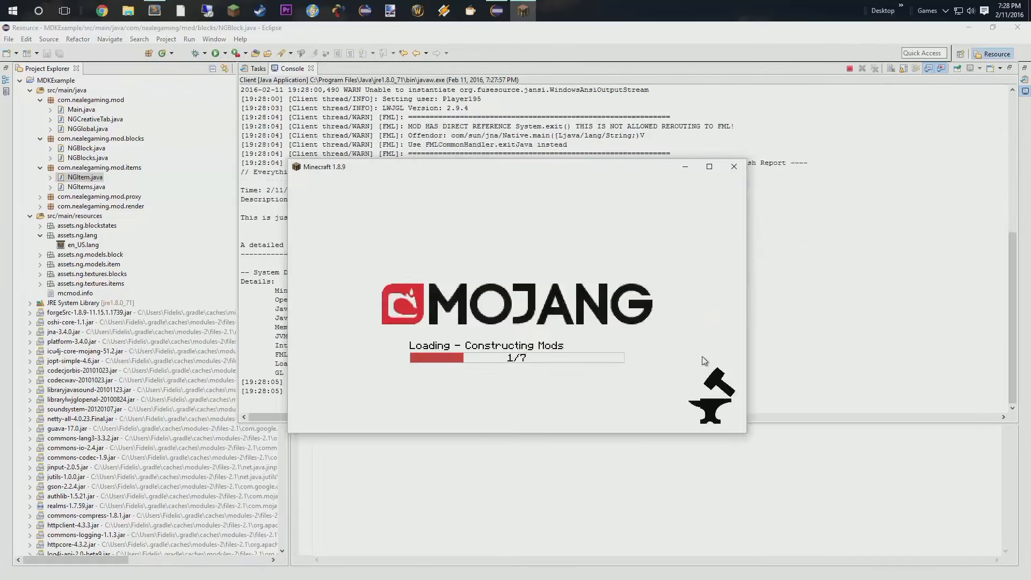
{"action": "left_click", "coordinate": [709, 167]}
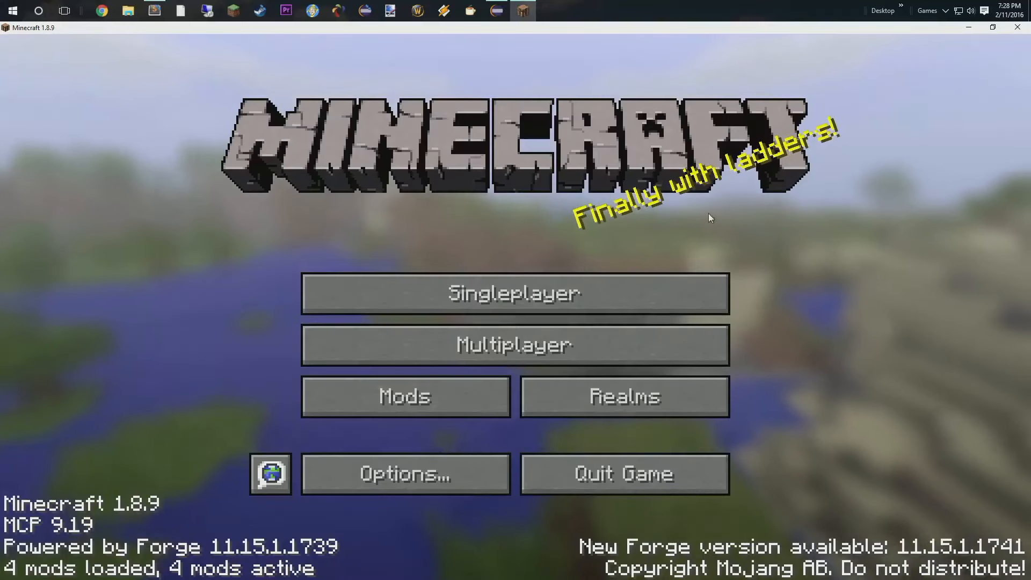
{"action": "left_click", "coordinate": [514, 293]}
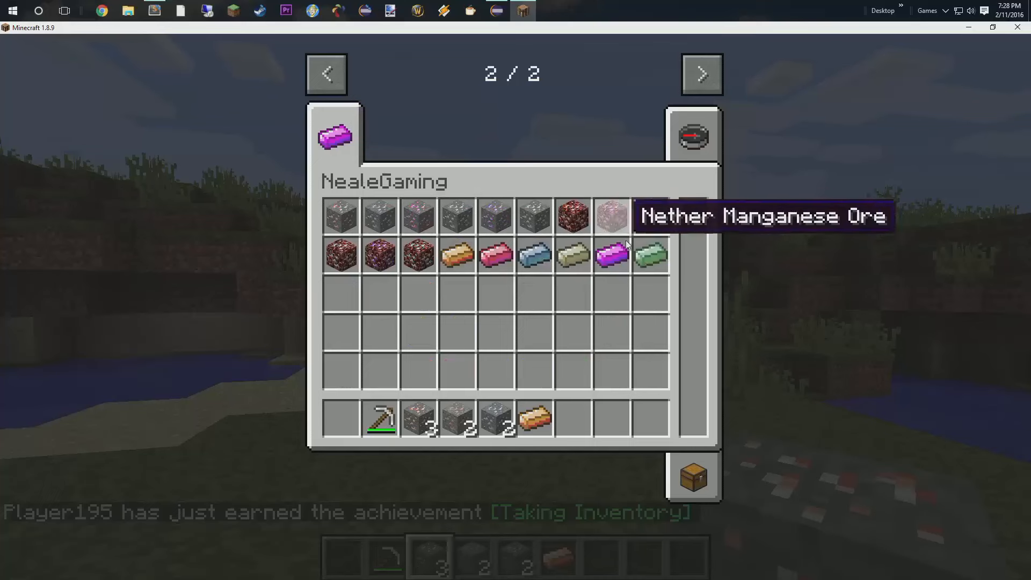
{"action": "mouse_move", "coordinate": [610, 212]}
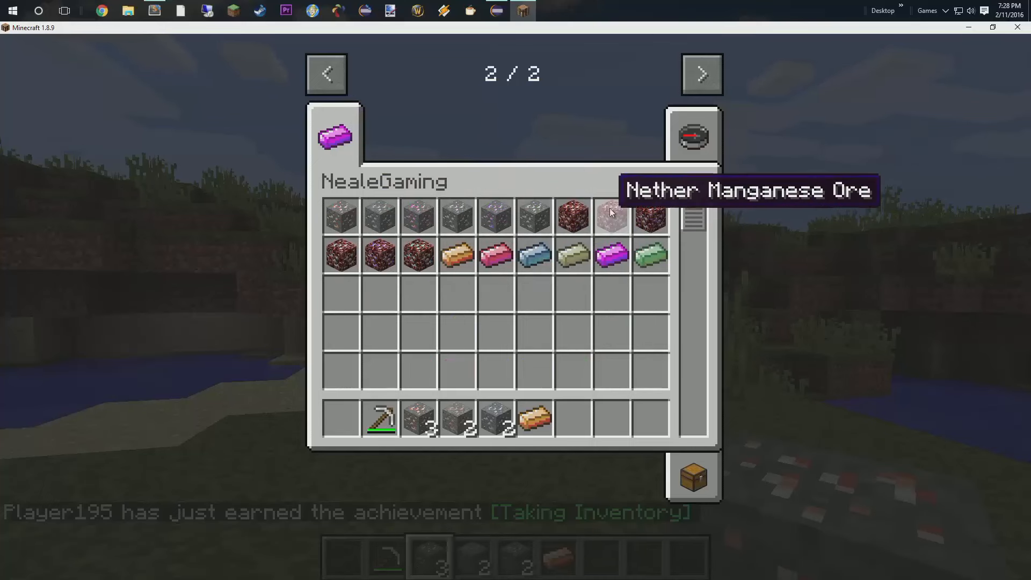
{"action": "mouse_move", "coordinate": [458, 282]}
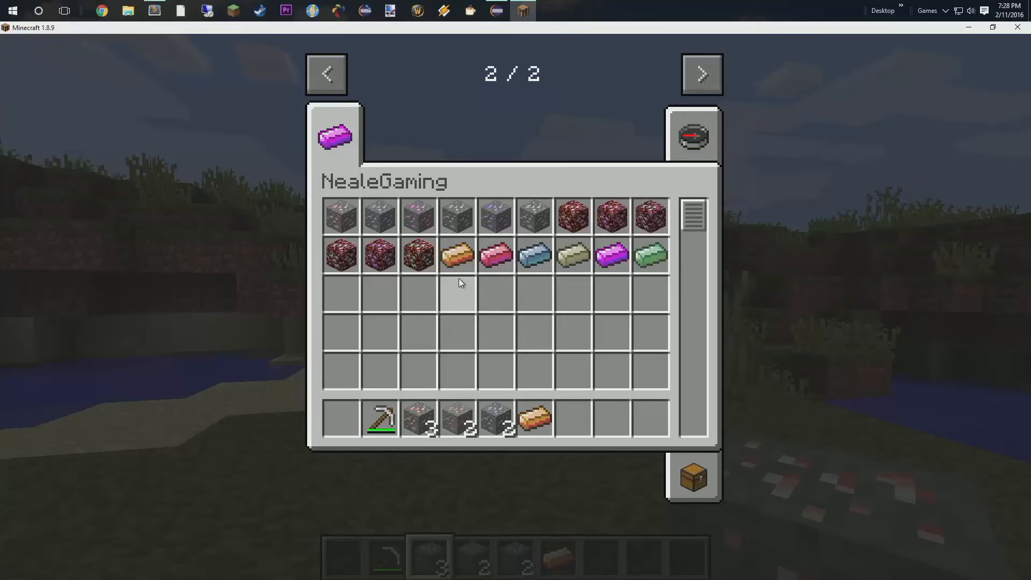
After checking the NealeGaming creative tab, save and quit the game, leaving only NGItem.java open
{"action": "key", "text": "Escape"}
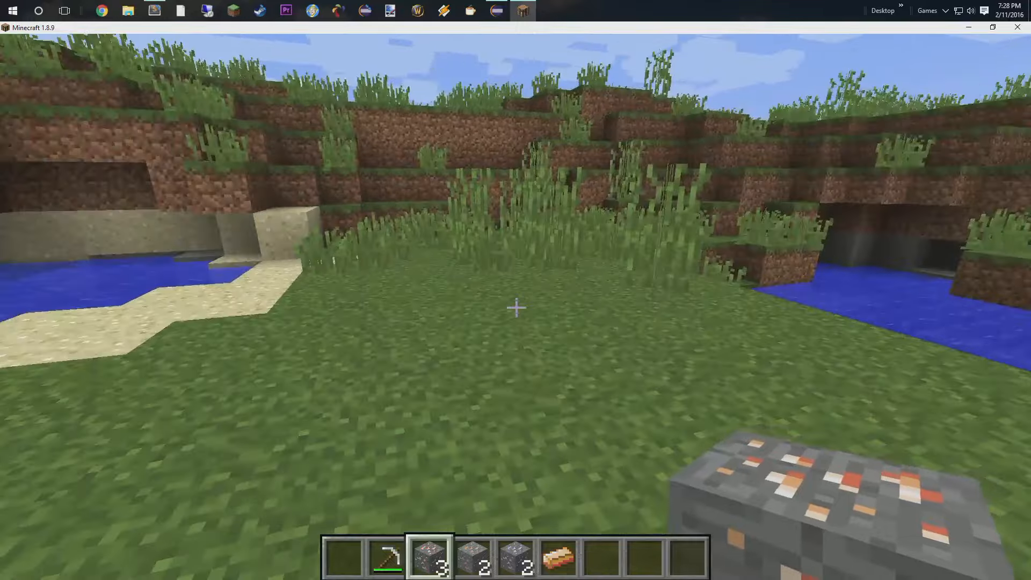
{"action": "key", "text": "Escape"}
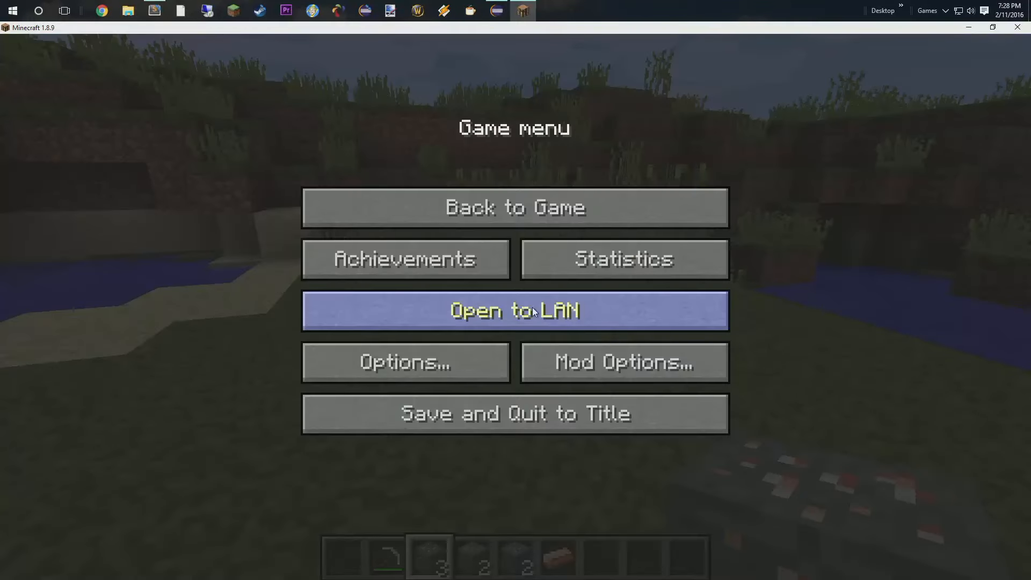
{"action": "left_click", "coordinate": [514, 413]}
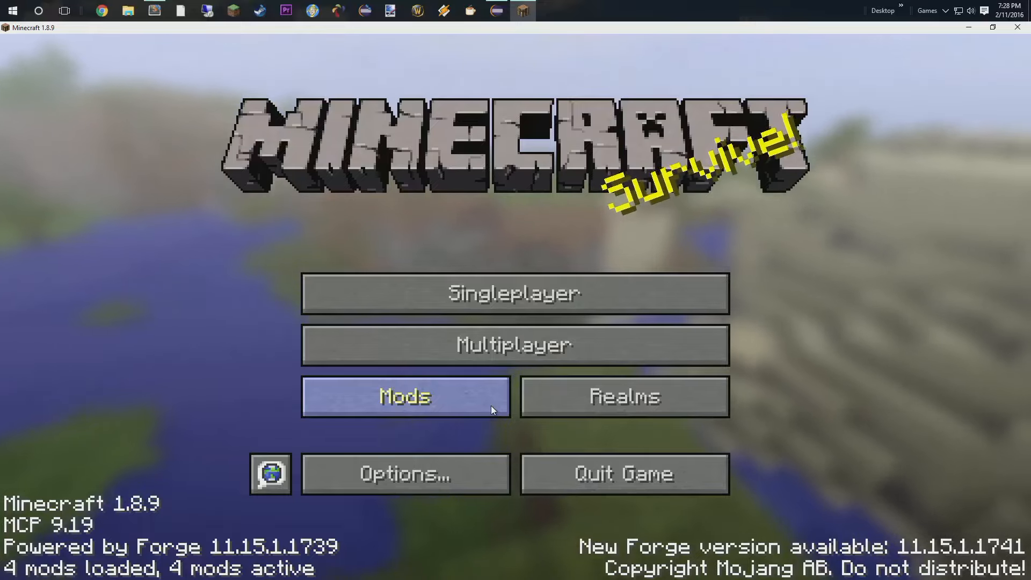
{"action": "mouse_move", "coordinate": [586, 456]}
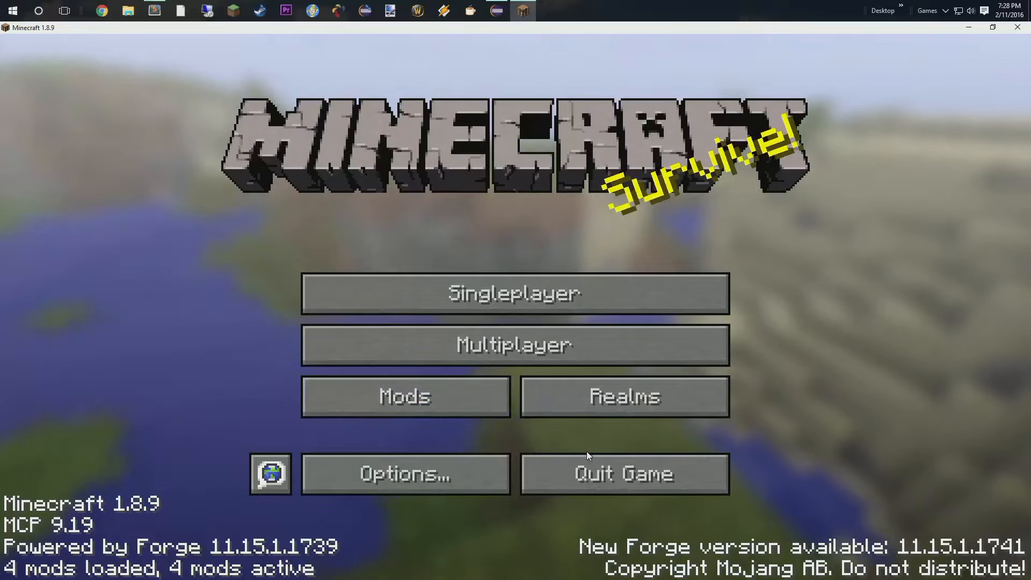
{"action": "left_click", "coordinate": [497, 11]}
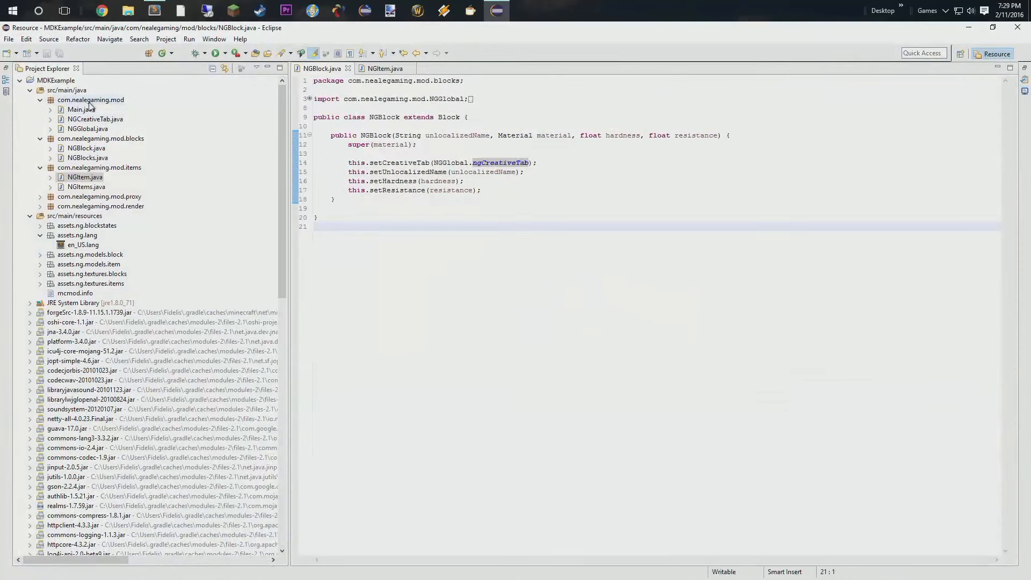
{"action": "left_click", "coordinate": [348, 69]}
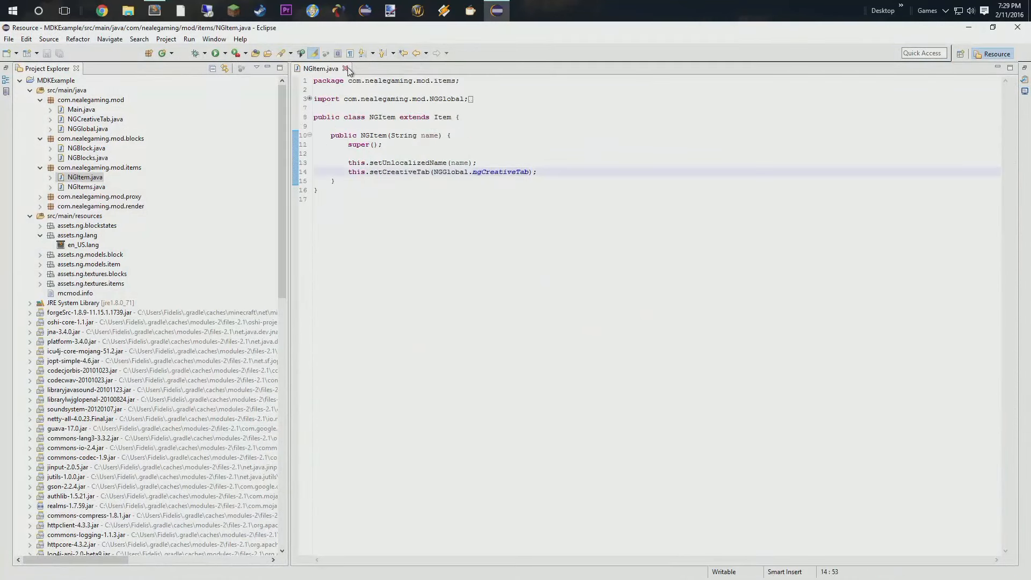